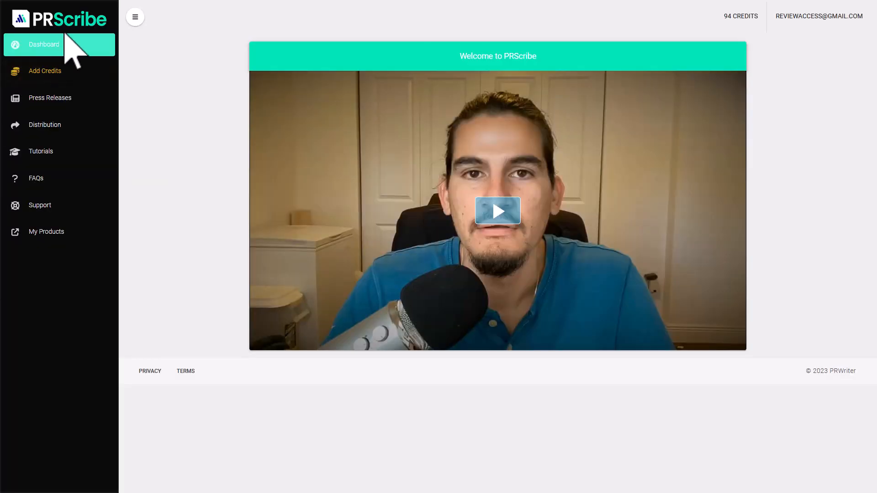
{"action": "mouse_move", "coordinate": [288, 165]}
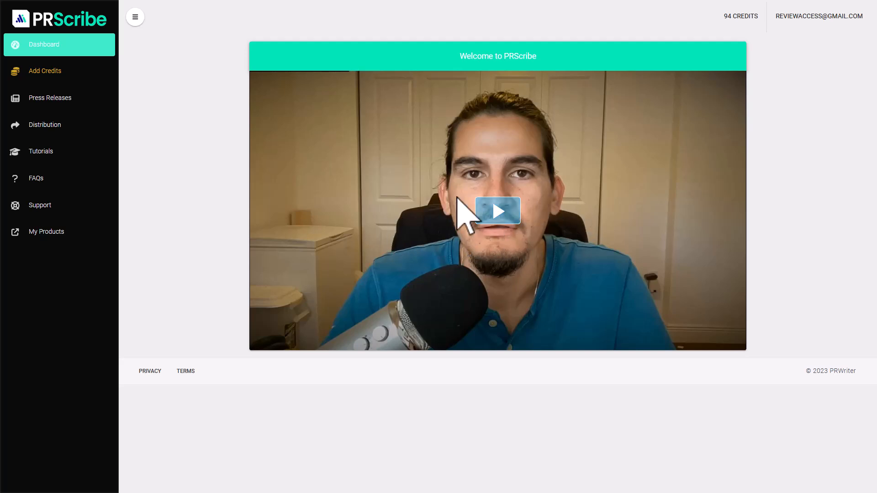
{"action": "mouse_move", "coordinate": [173, 168]}
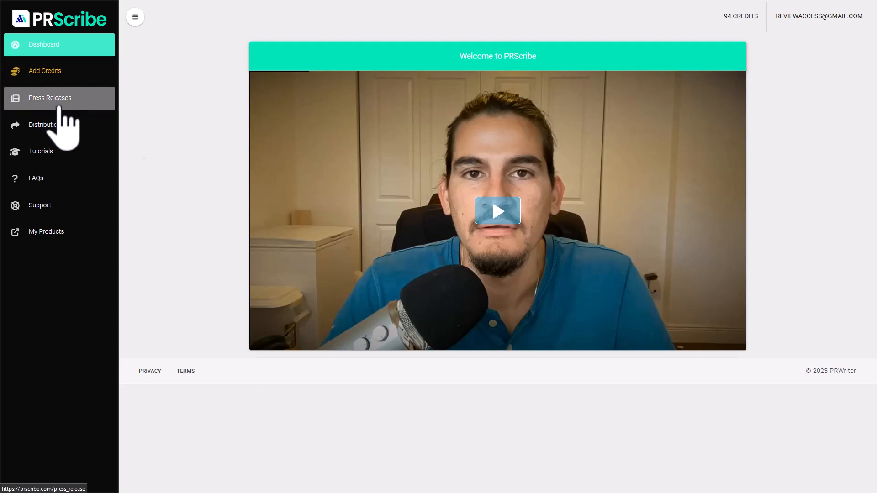
{"action": "mouse_move", "coordinate": [74, 129]}
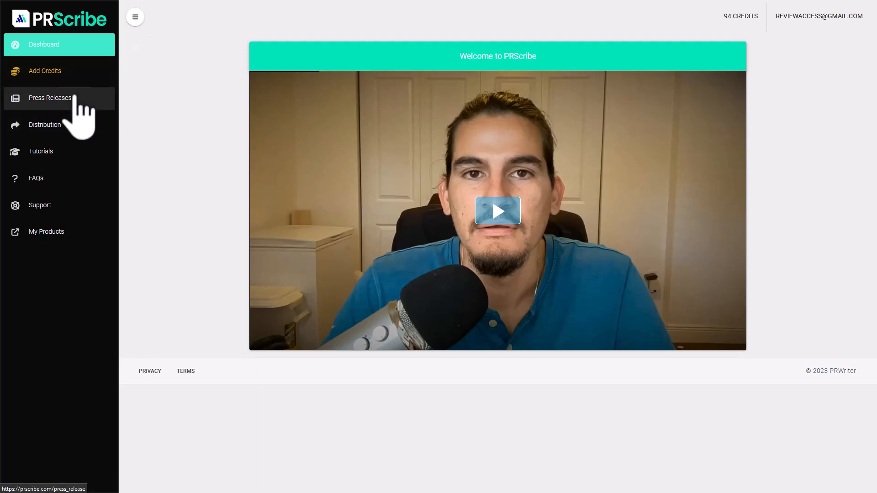
Go from the dashboard to the Press Releases list via the left sidebar.
{"action": "left_click", "coordinate": [50, 97]}
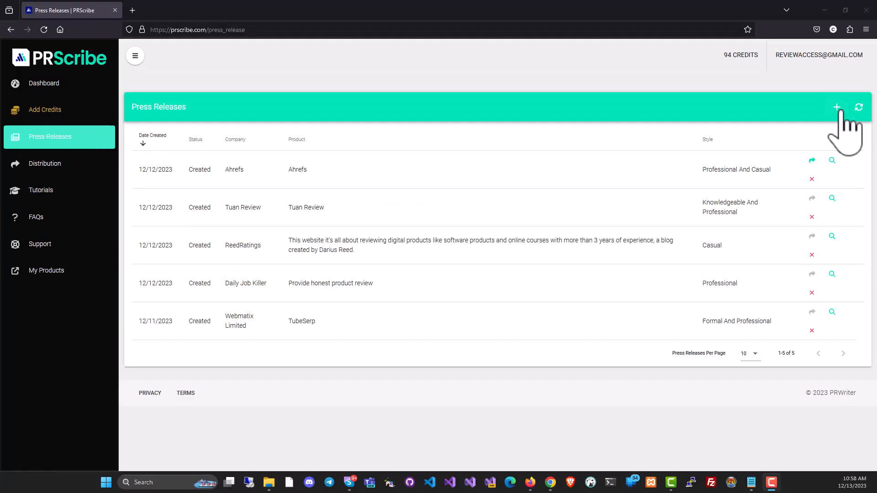
Start a new press release, bringing up the Interactive/Auto mode choice.
{"action": "left_click", "coordinate": [836, 107]}
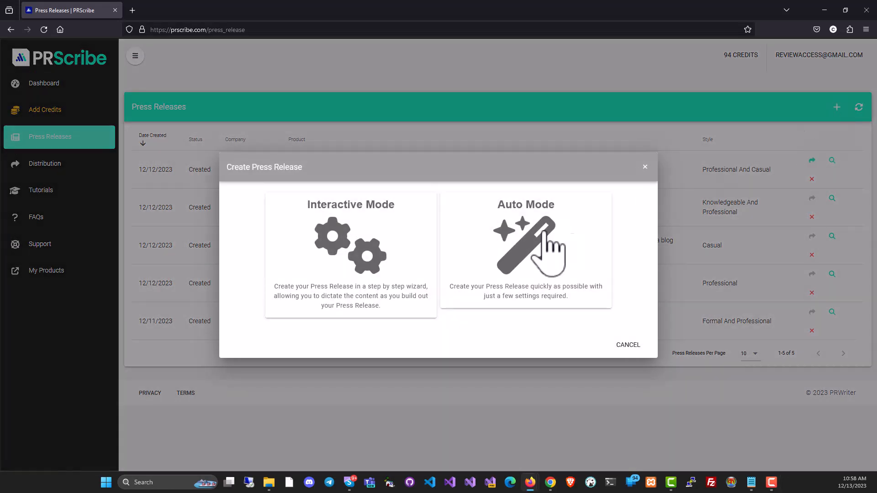
{"action": "mouse_move", "coordinate": [433, 293]}
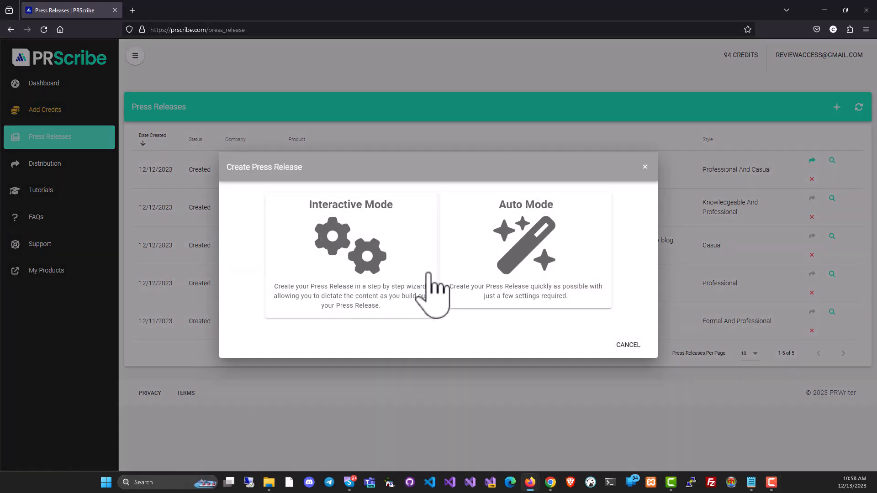
{"action": "mouse_move", "coordinate": [387, 305]}
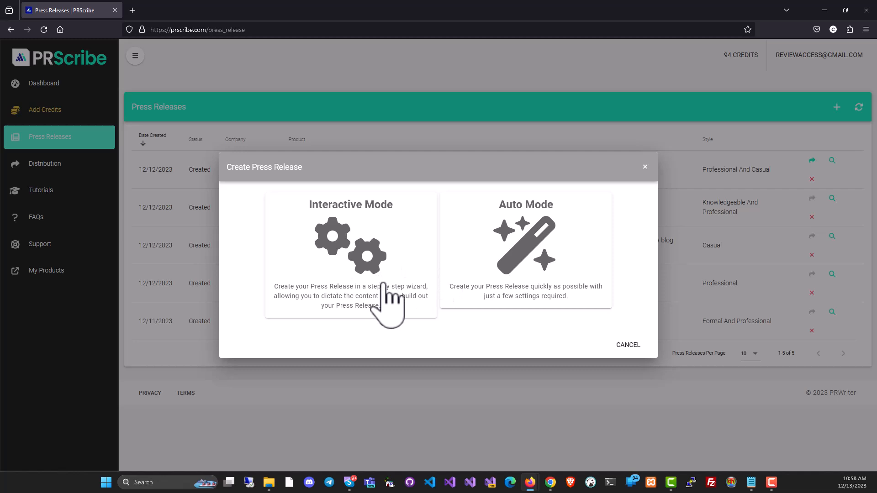
{"action": "mouse_move", "coordinate": [477, 290]}
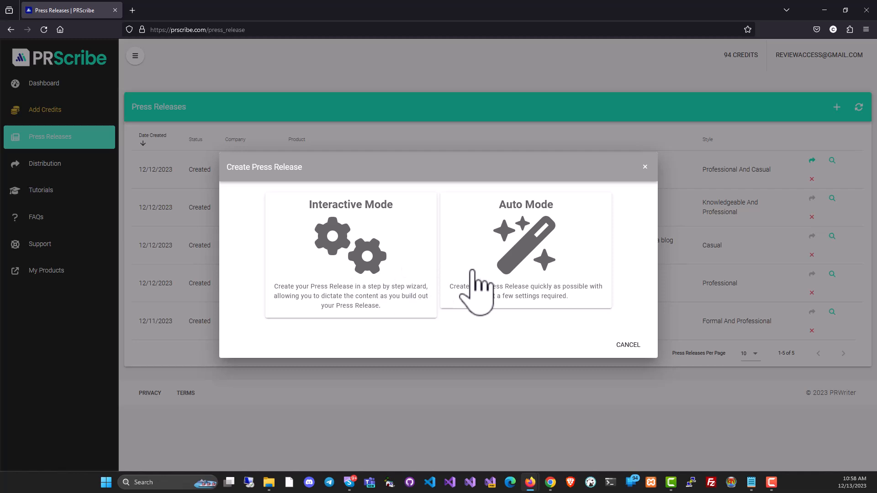
{"action": "mouse_move", "coordinate": [540, 283]}
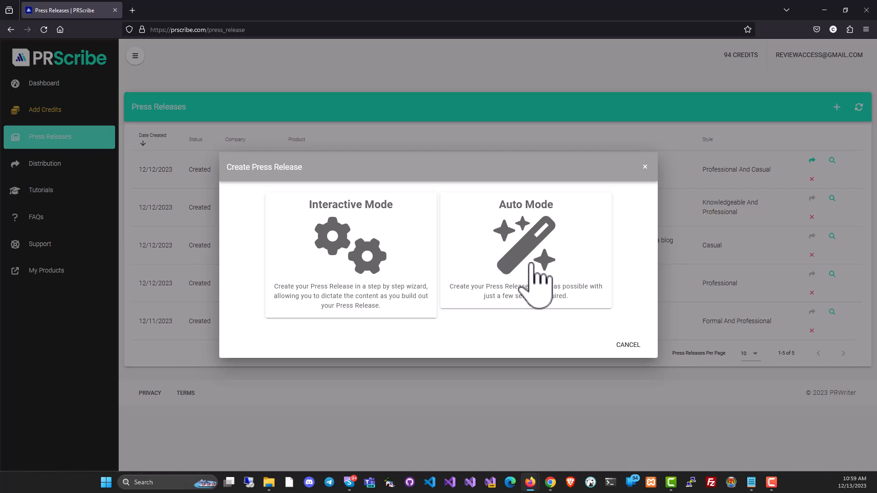
{"action": "mouse_move", "coordinate": [398, 285]}
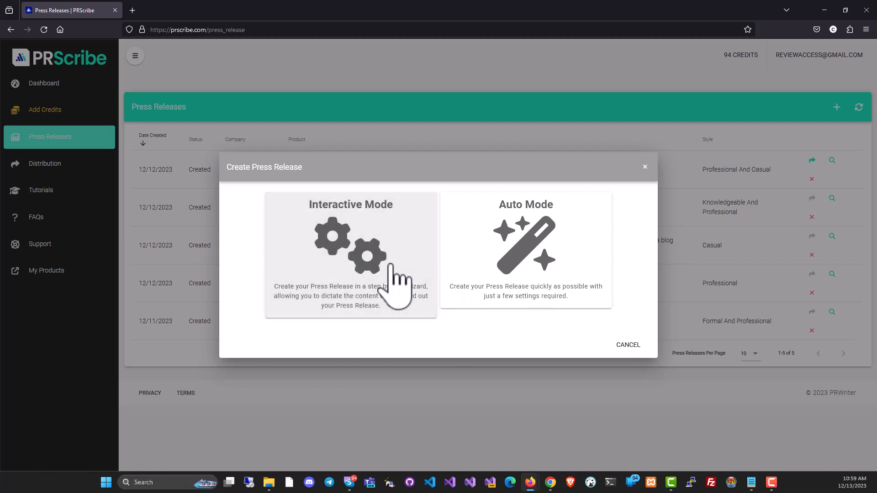
Choose Interactive Mode and fill the Details fields for JeetGrowth's plant growth supplement (tone, location, reason, contact, quote).
{"action": "left_click", "coordinate": [350, 255]}
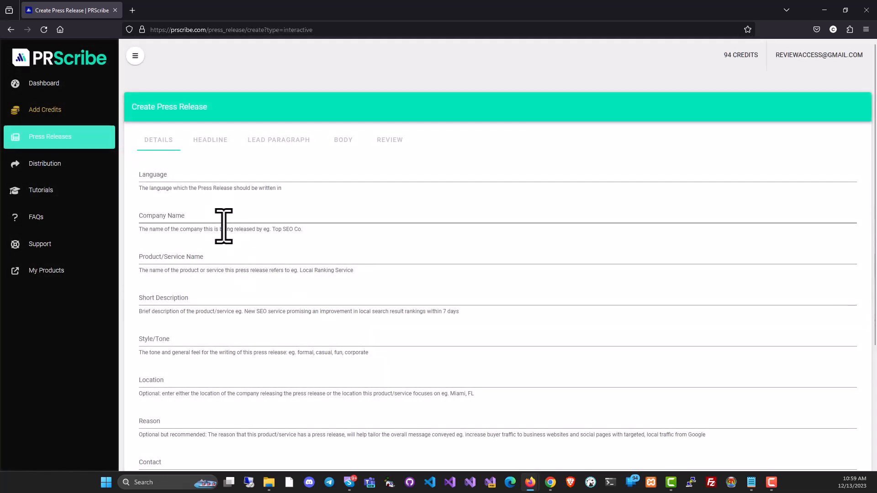
{"action": "mouse_move", "coordinate": [211, 221]}
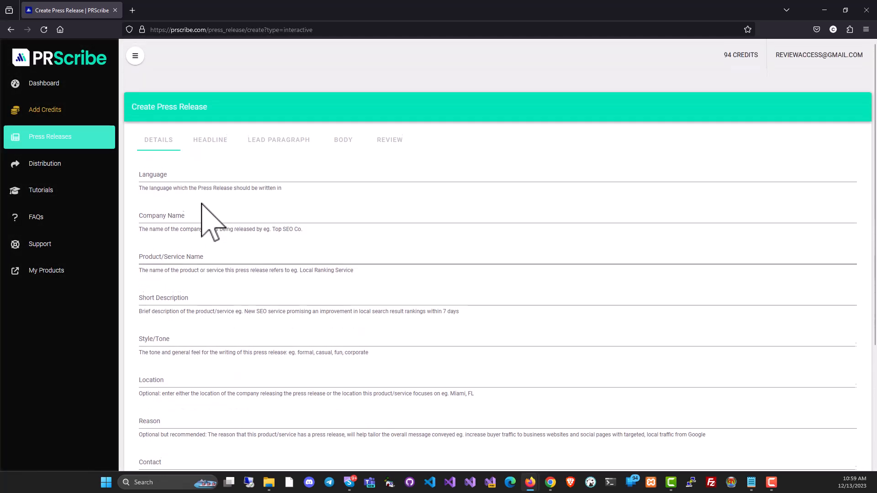
{"action": "mouse_move", "coordinate": [761, 382]}
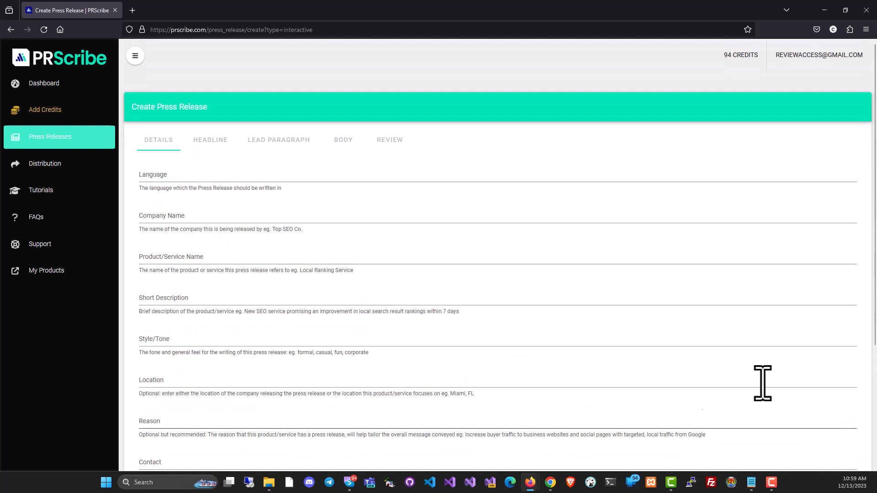
{"action": "scroll", "scroll_direction": "down", "scroll_amount": 3}
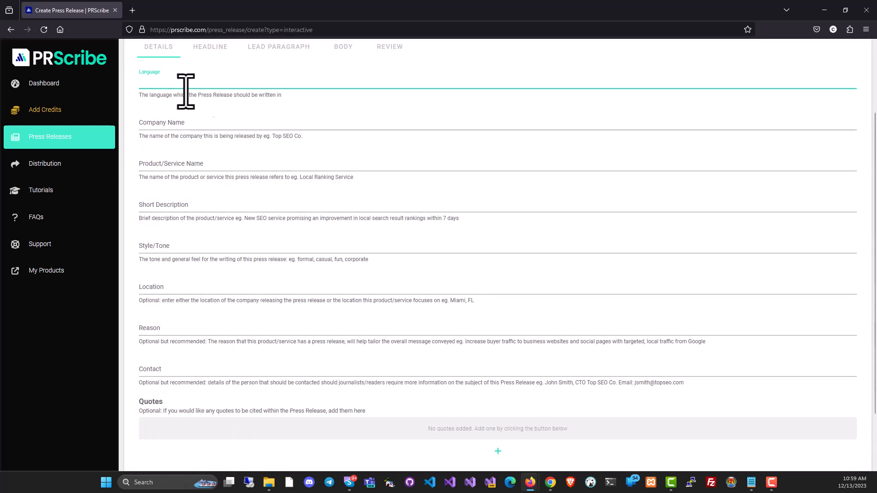
{"action": "mouse_move", "coordinate": [201, 99]}
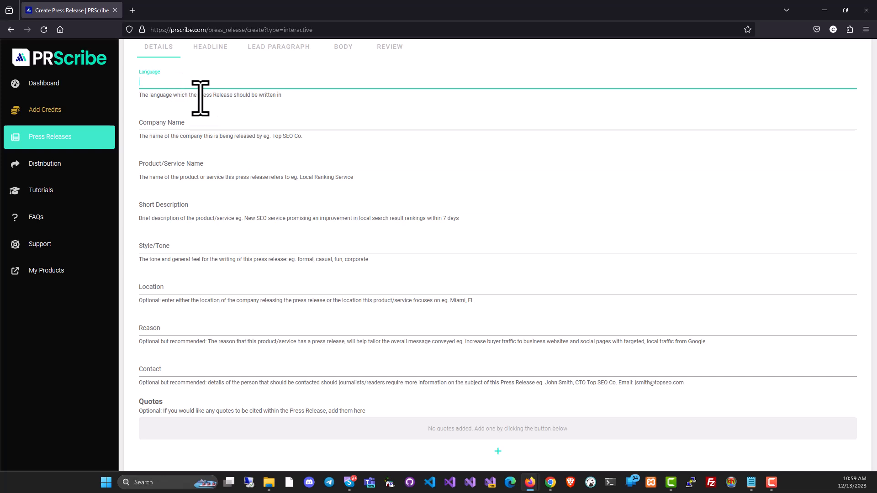
{"action": "type", "text": "English"}
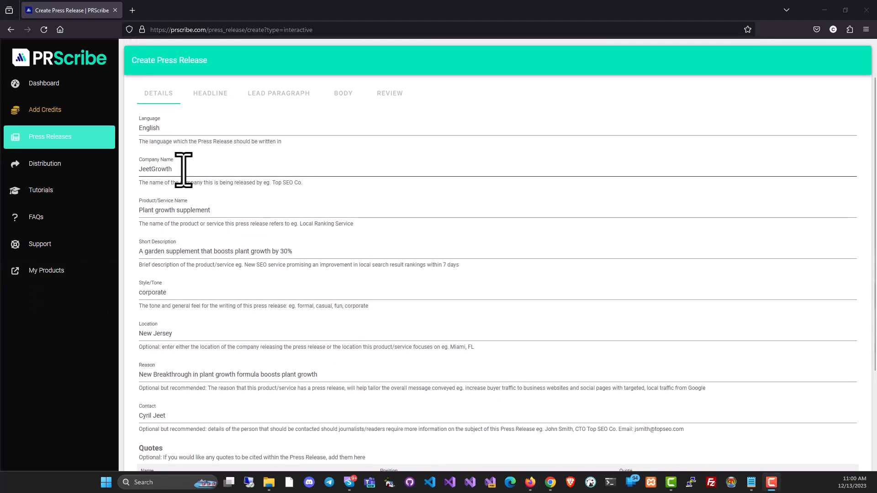
{"action": "double_click", "coordinate": [156, 169]}
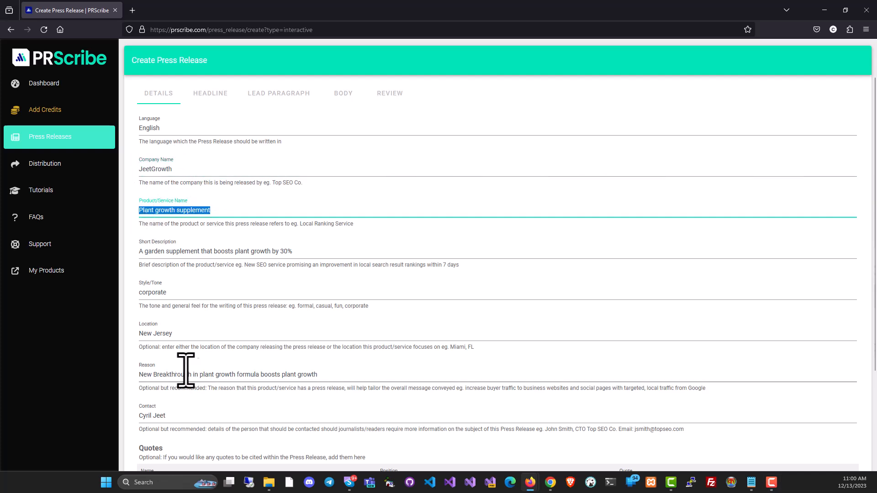
{"action": "scroll", "scroll_direction": "down", "scroll_amount": 3}
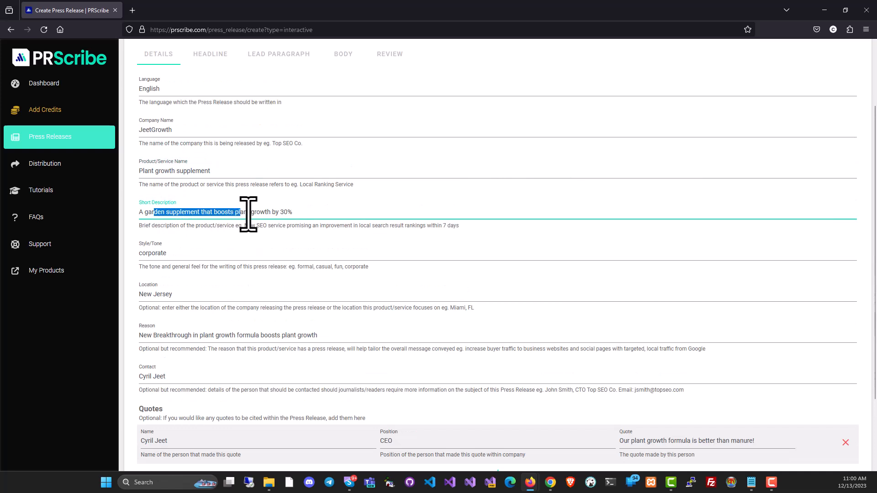
{"action": "left_click", "coordinate": [156, 253]}
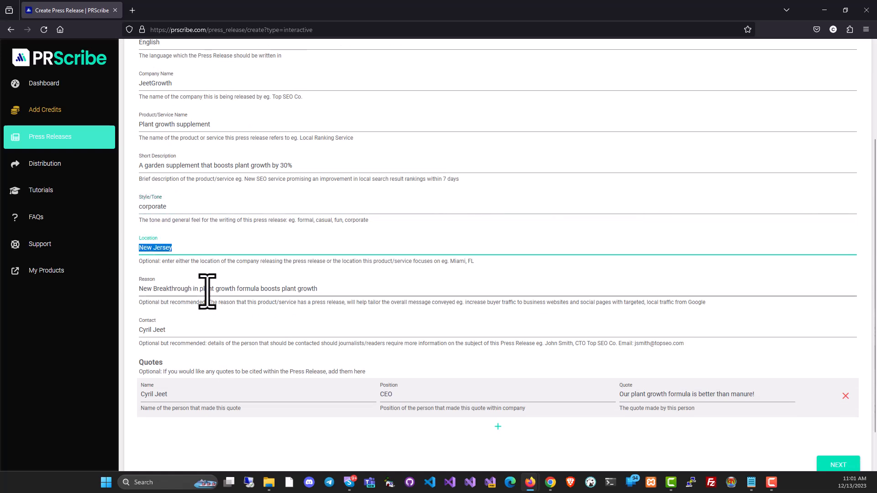
{"action": "scroll", "scroll_direction": "down", "scroll_amount": 3}
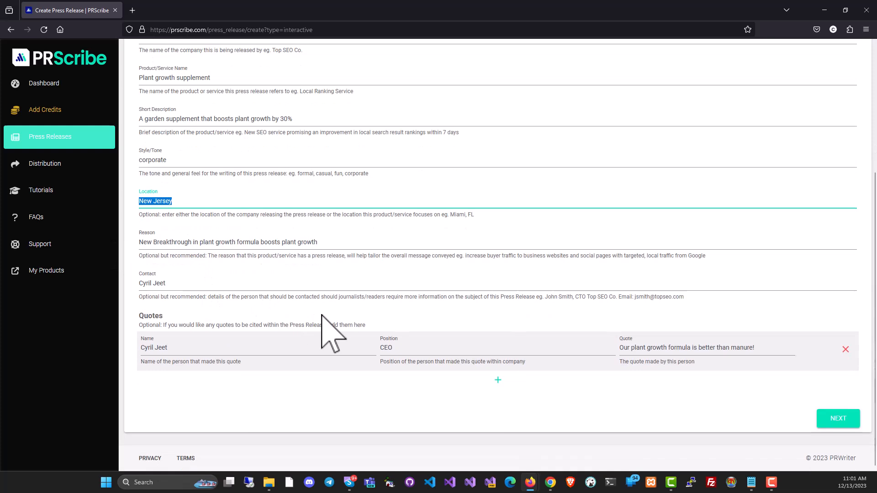
{"action": "mouse_move", "coordinate": [261, 279]}
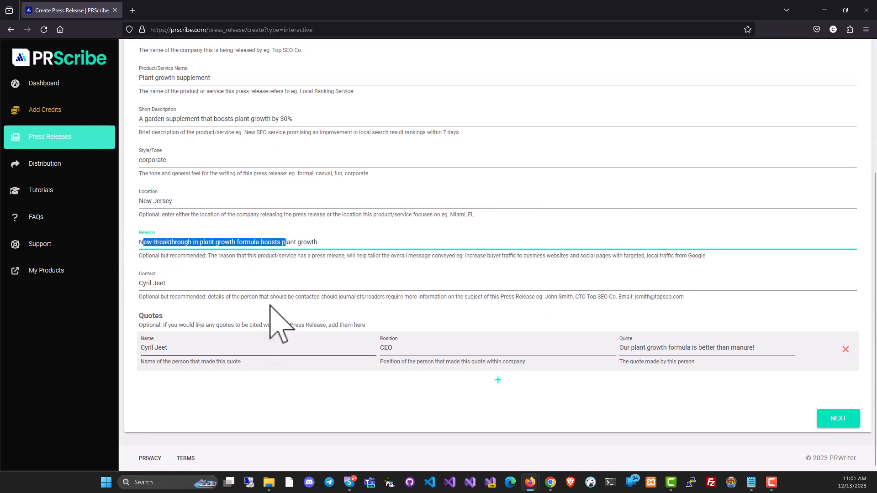
{"action": "mouse_move", "coordinate": [269, 290]}
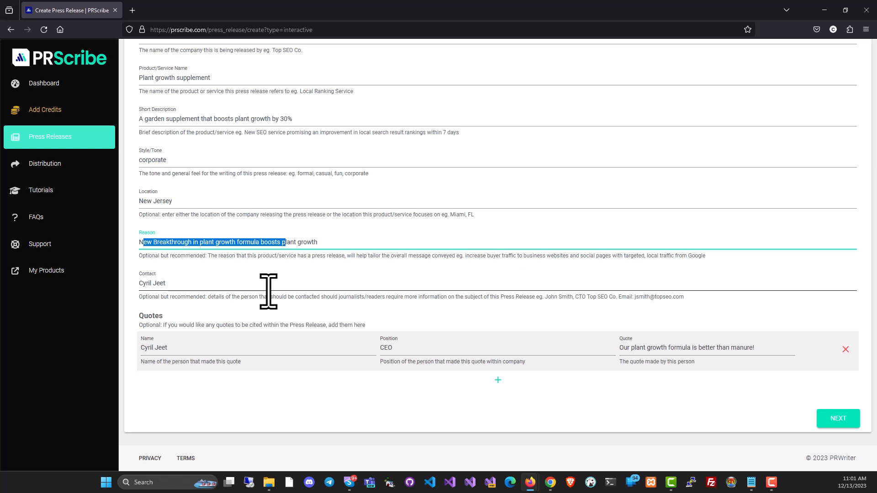
{"action": "left_click", "coordinate": [166, 283]}
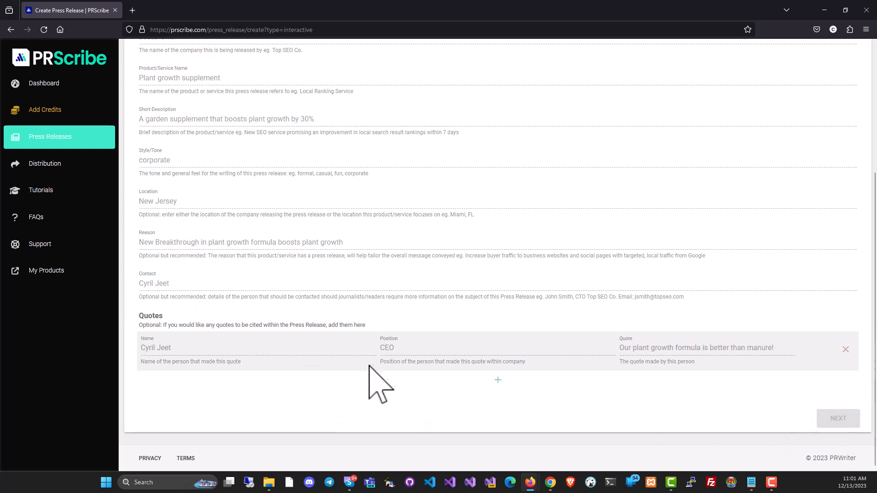
Generate headlines, choose 'JeetGrowth Launches Innovative Garden Supplement, Enhancing Plant Growth by 30%' and continue to the lead.
{"action": "left_click", "coordinate": [838, 418]}
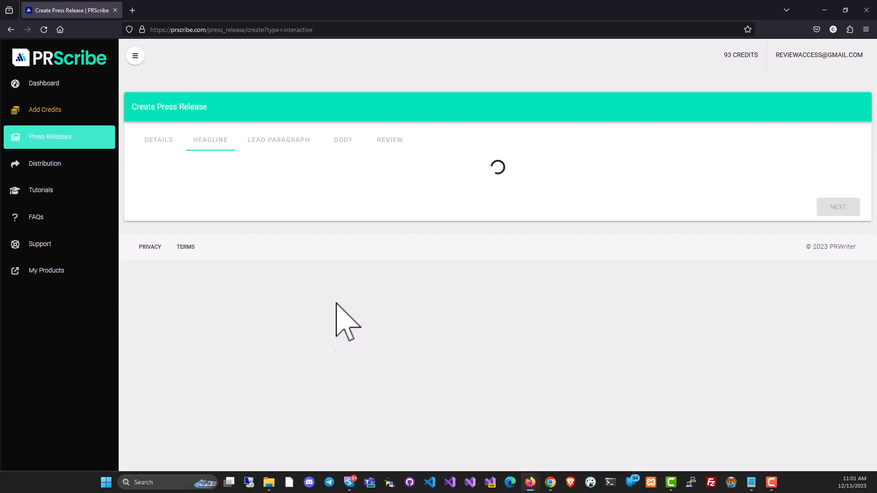
{"action": "mouse_move", "coordinate": [272, 185]}
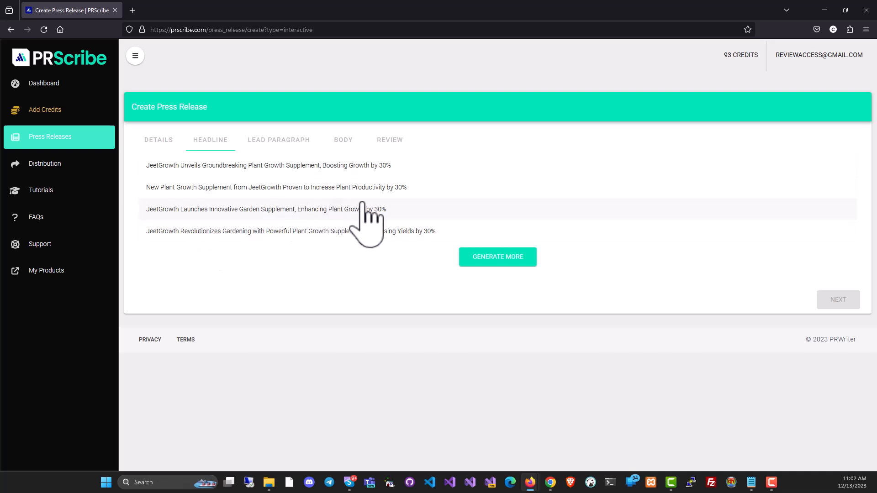
{"action": "mouse_move", "coordinate": [392, 218]}
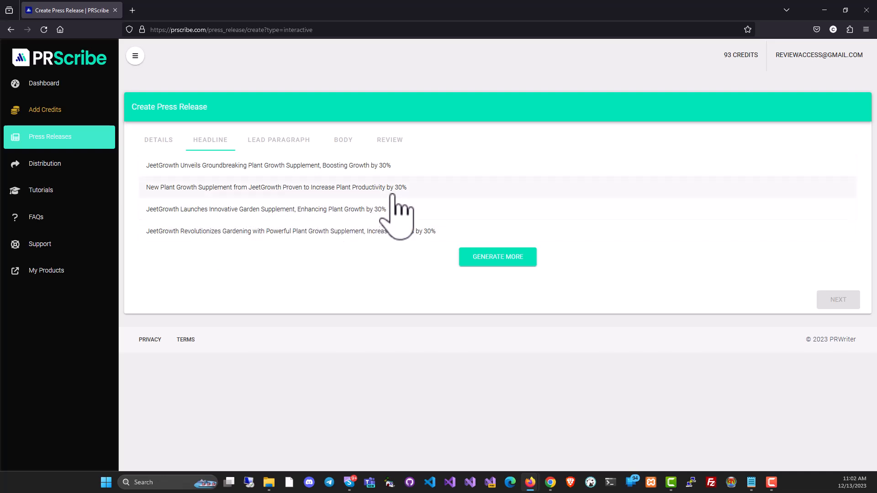
{"action": "mouse_move", "coordinate": [183, 231]}
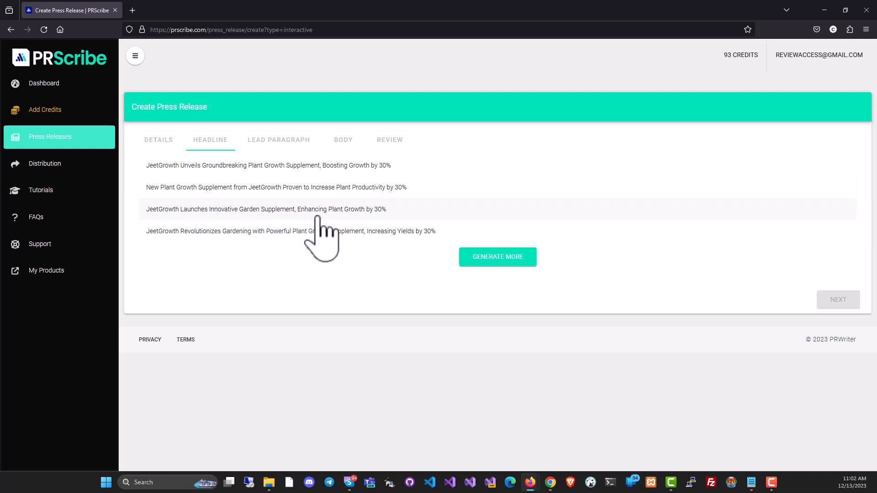
{"action": "mouse_move", "coordinate": [373, 231]}
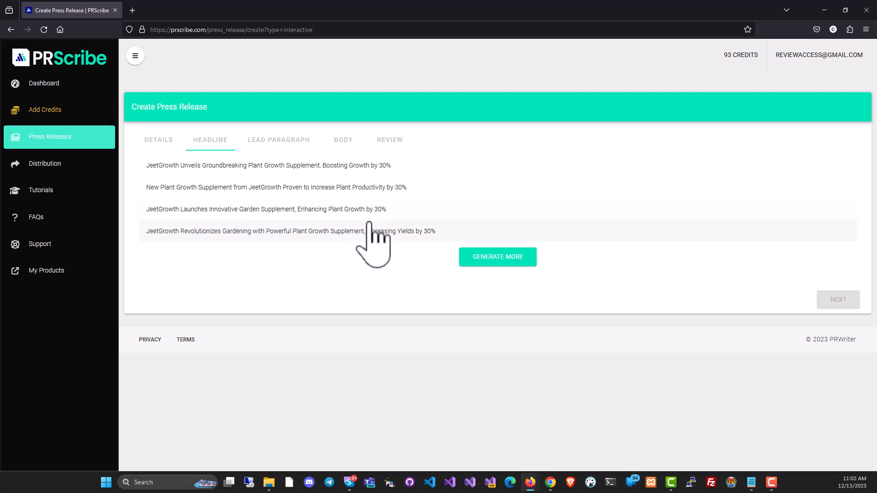
{"action": "mouse_move", "coordinate": [352, 185]}
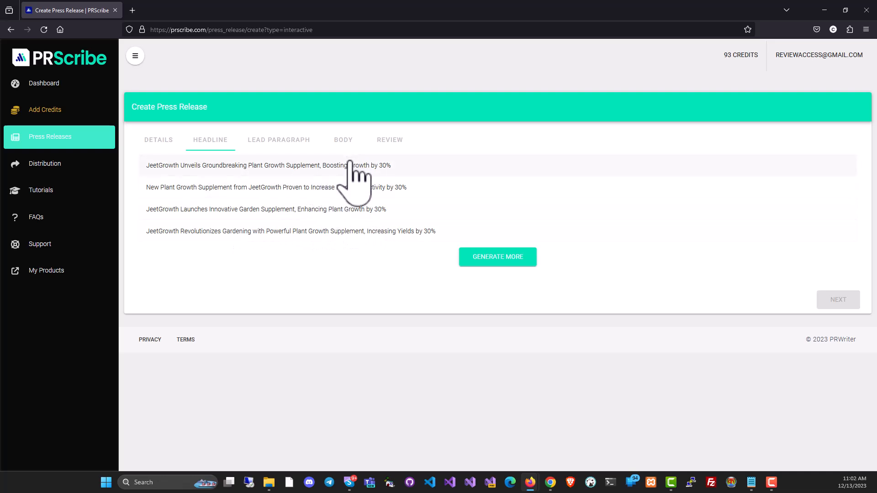
{"action": "mouse_move", "coordinate": [333, 196]}
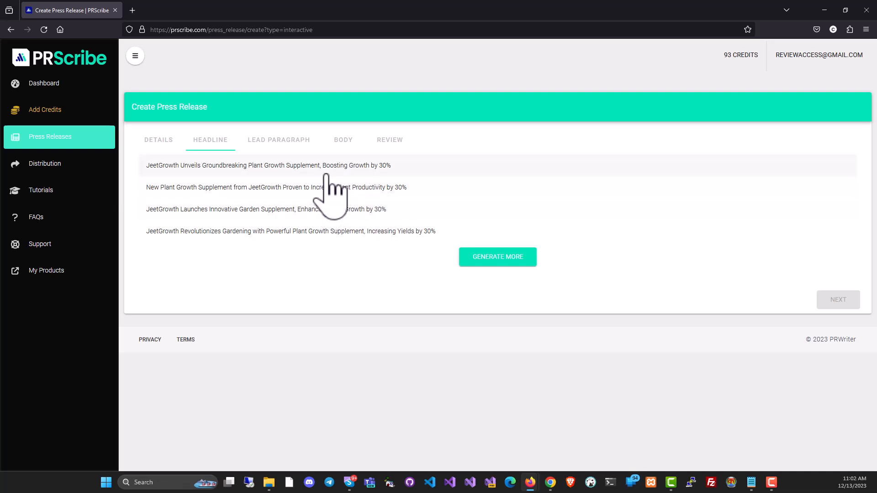
{"action": "mouse_move", "coordinate": [405, 243]}
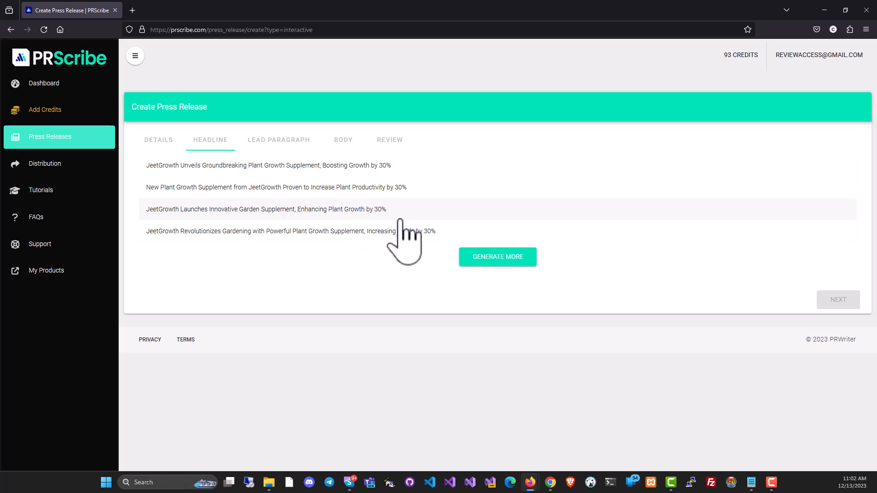
{"action": "left_click", "coordinate": [266, 208]}
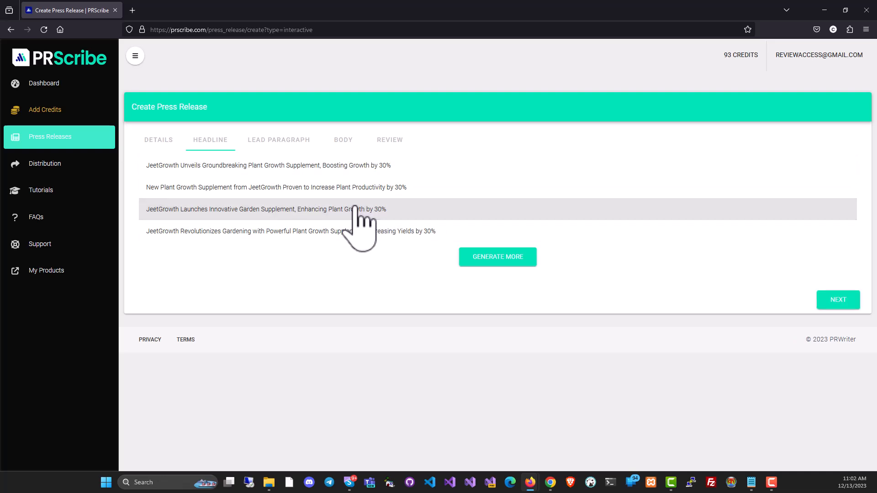
{"action": "mouse_move", "coordinate": [497, 257]}
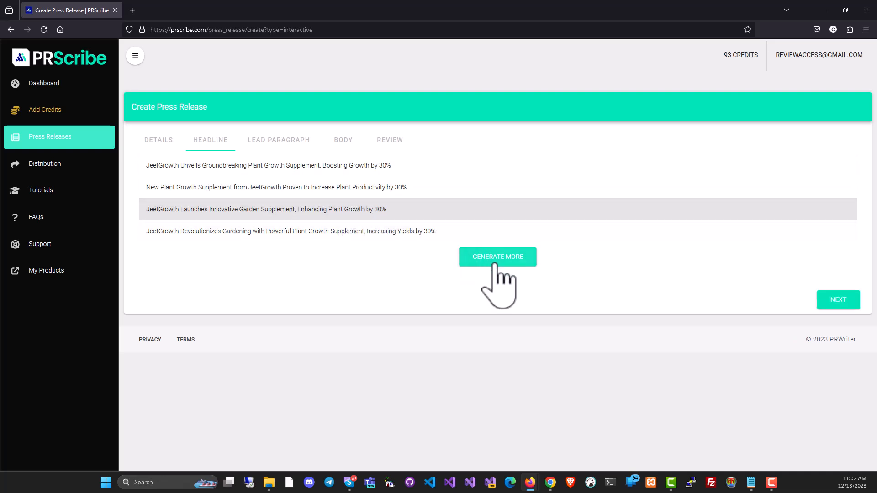
{"action": "left_click", "coordinate": [497, 256]}
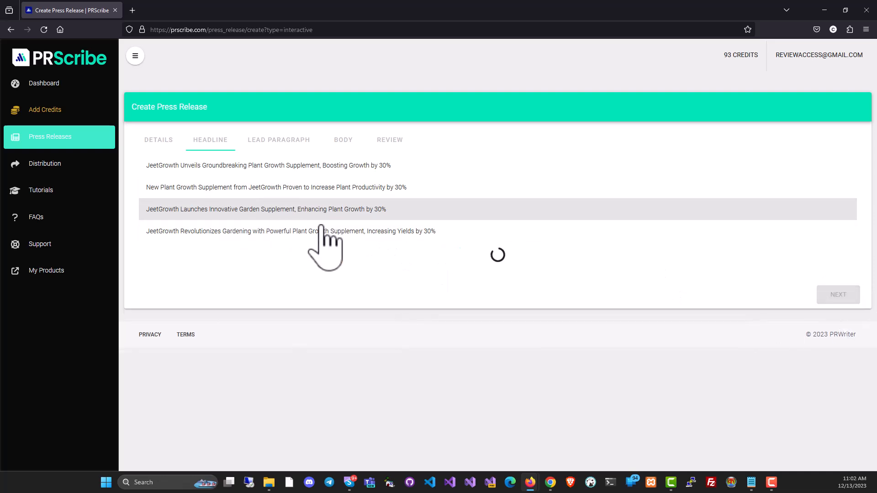
Accept the generated lead paragraph for New Jersey customers and move on to the Body step.
{"action": "left_click", "coordinate": [266, 208]}
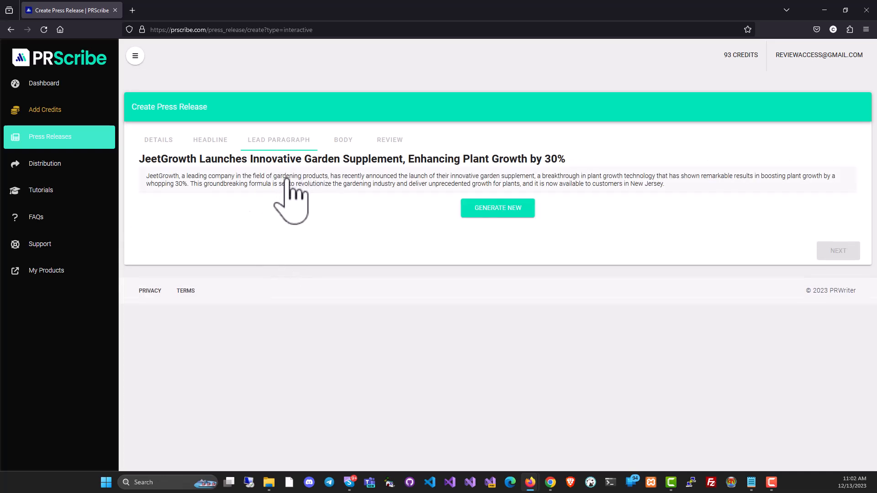
{"action": "mouse_move", "coordinate": [288, 227]}
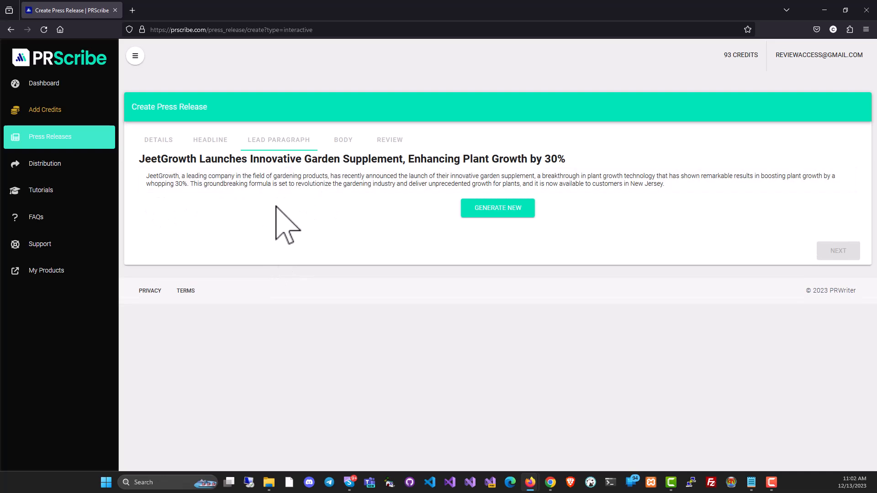
{"action": "mouse_move", "coordinate": [324, 201]}
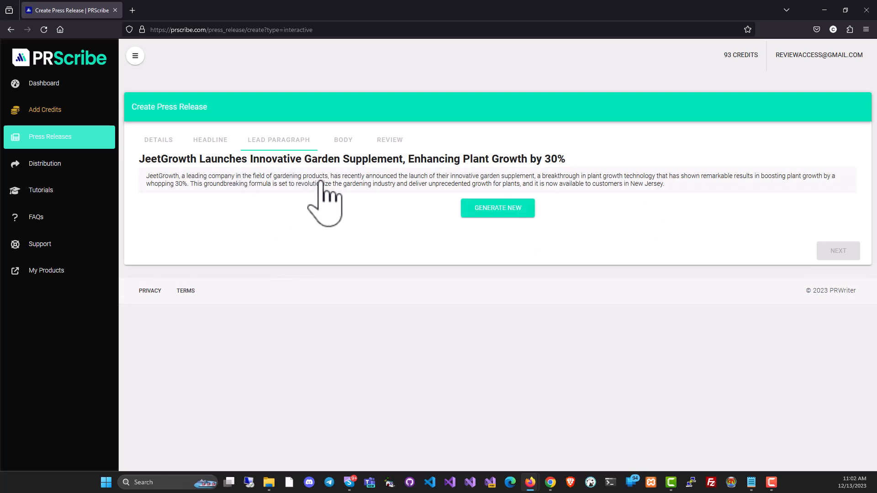
{"action": "mouse_move", "coordinate": [198, 211]}
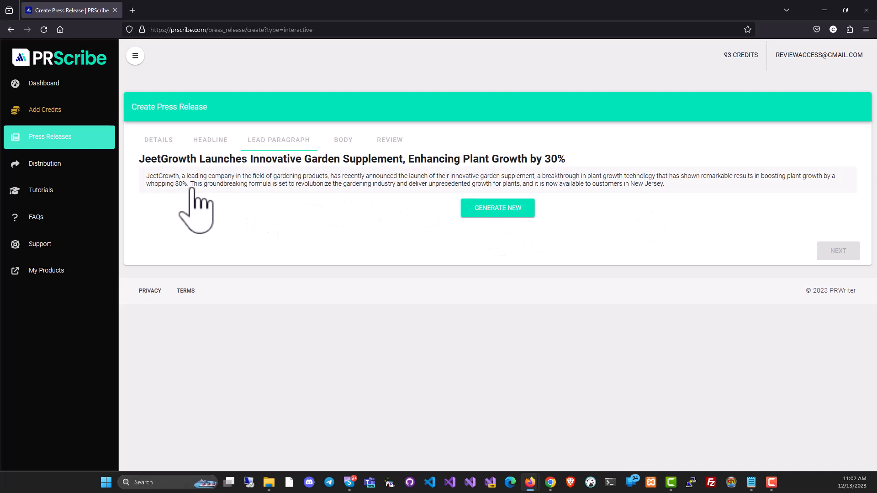
{"action": "mouse_move", "coordinate": [325, 210]}
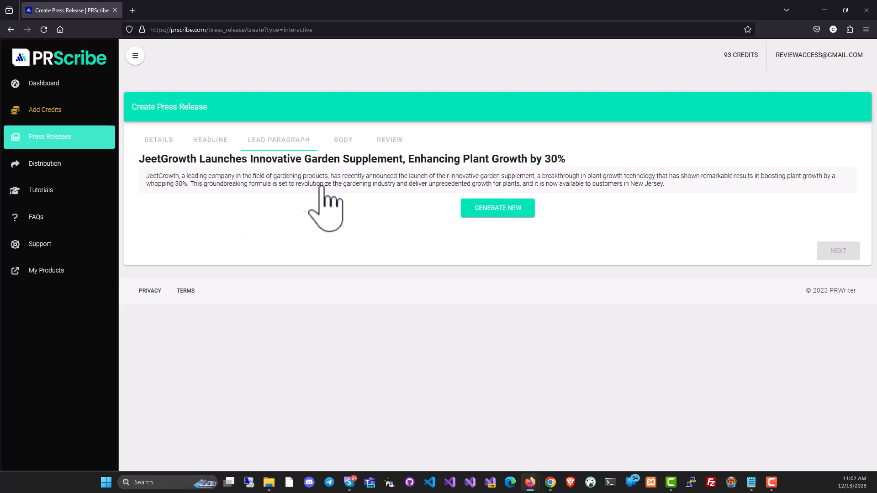
{"action": "mouse_move", "coordinate": [403, 199]}
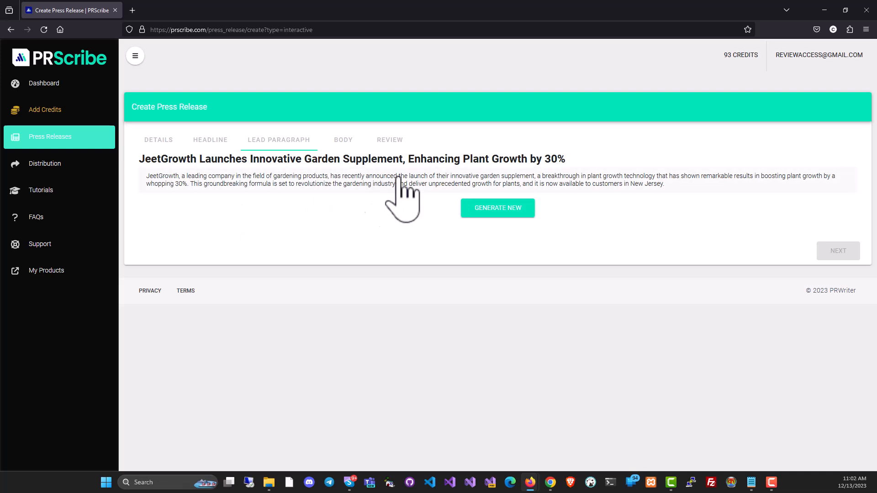
{"action": "mouse_move", "coordinate": [509, 363]}
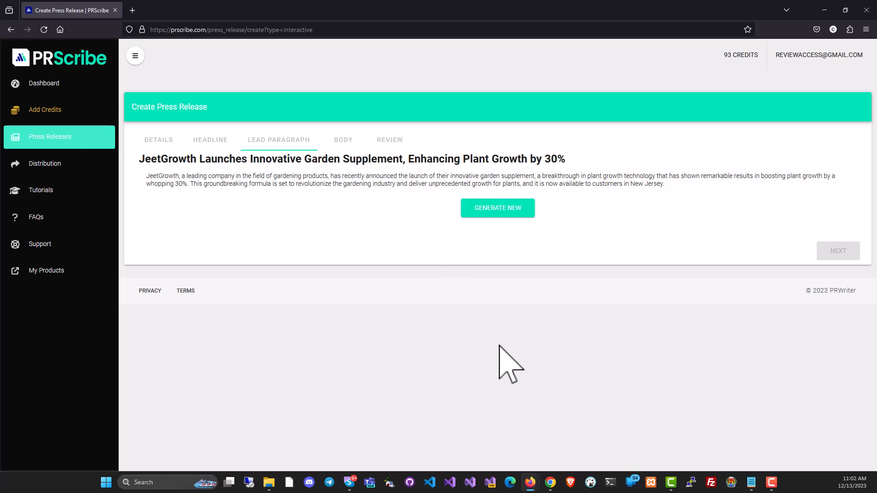
{"action": "mouse_move", "coordinate": [454, 237]}
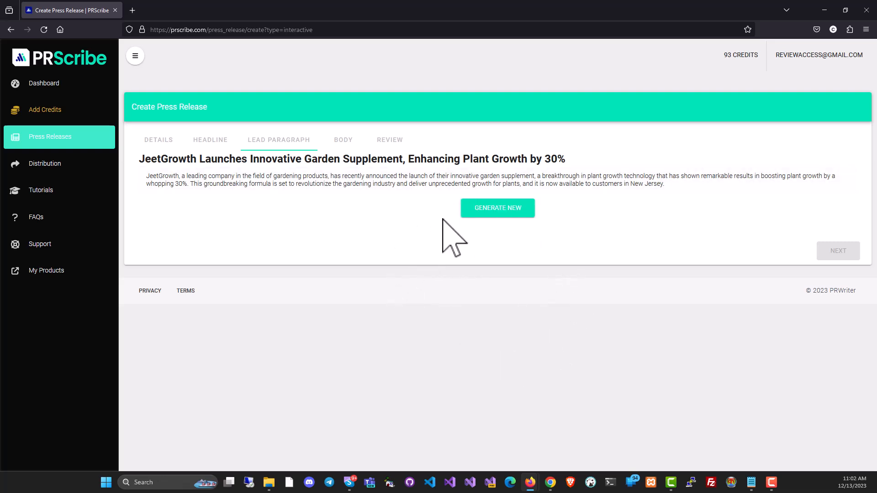
{"action": "mouse_move", "coordinate": [517, 243]}
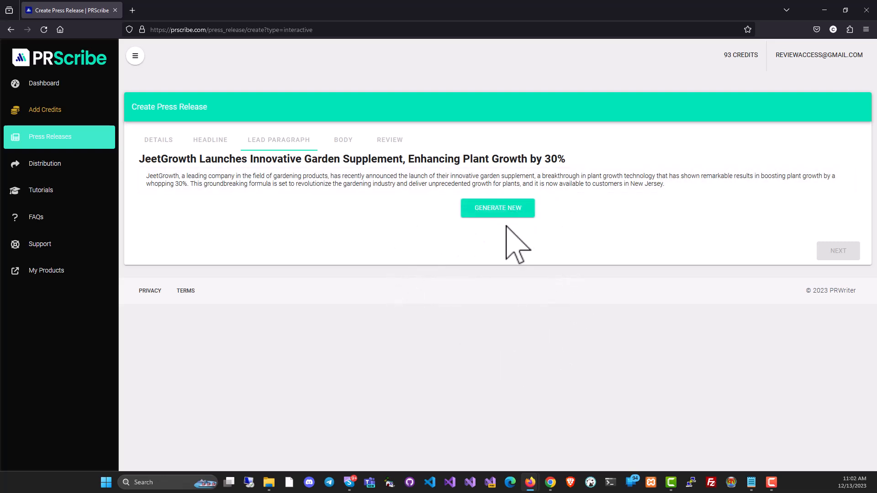
{"action": "left_click", "coordinate": [497, 207]}
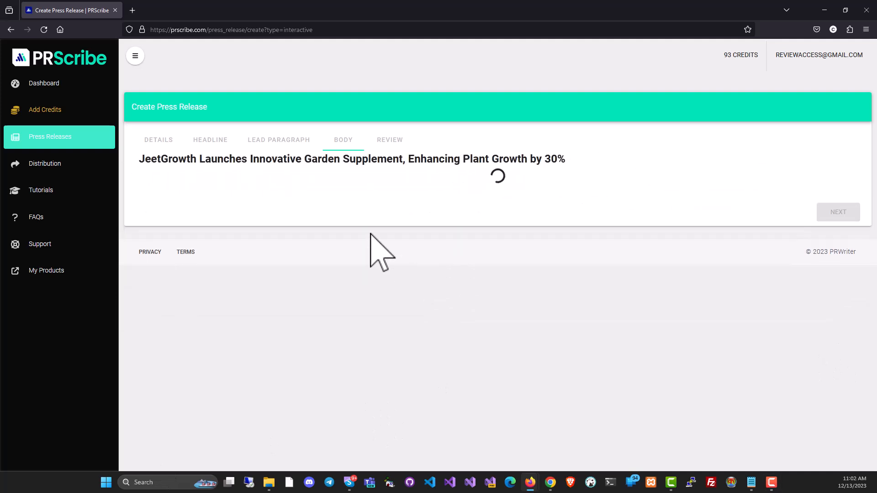
{"action": "mouse_move", "coordinate": [456, 198]}
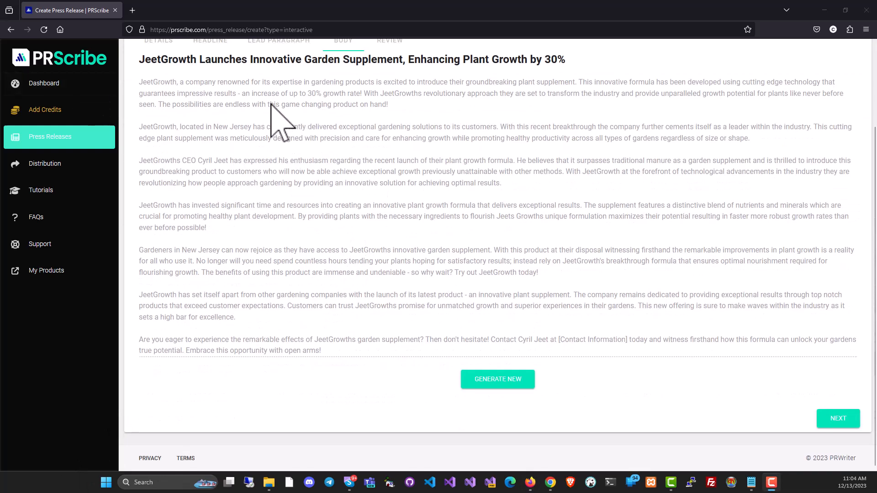
{"action": "mouse_move", "coordinate": [501, 246]}
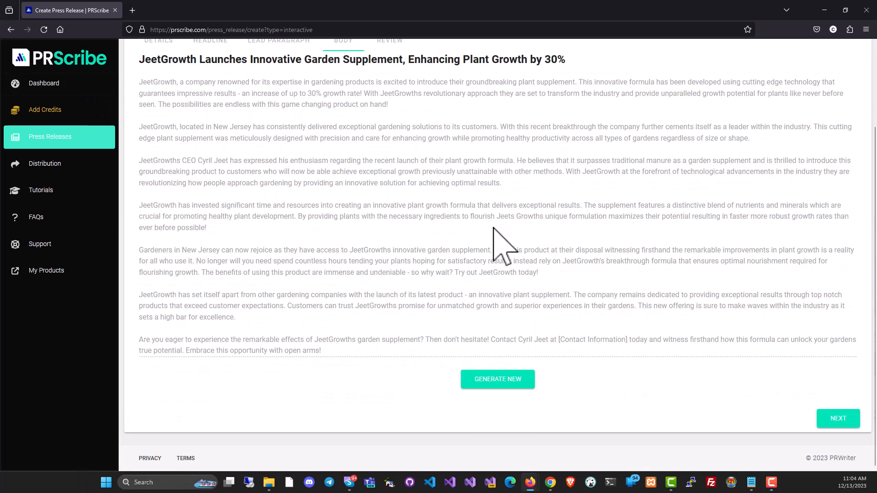
{"action": "mouse_move", "coordinate": [657, 282]}
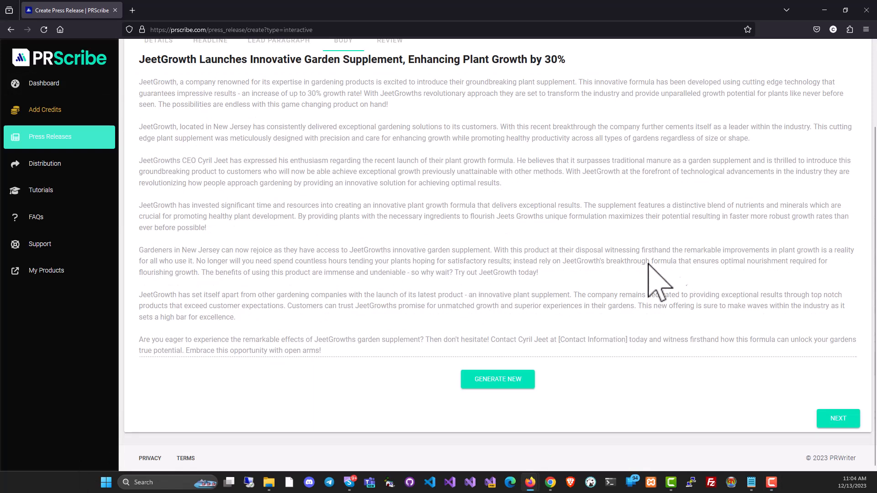
Accept the seven-paragraph body with Cyril Jeet's quote and go to Review.
{"action": "left_click", "coordinate": [497, 378]}
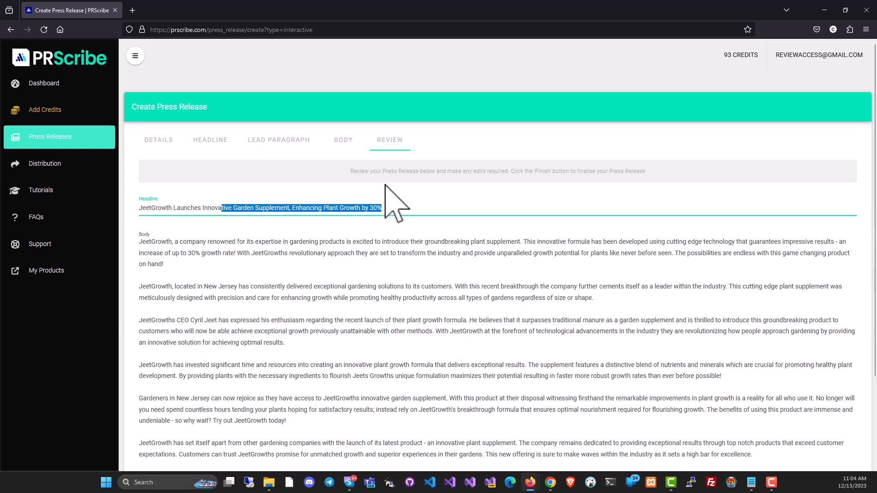
{"action": "mouse_move", "coordinate": [307, 243]}
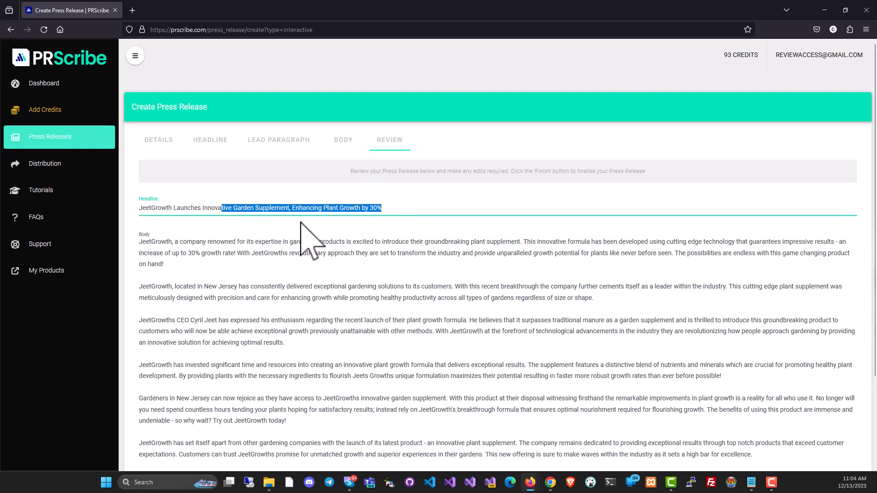
Read through the reviewed JeetGrowth release and finish it so it joins the release list.
{"action": "scroll", "scroll_direction": "down", "scroll_amount": 3}
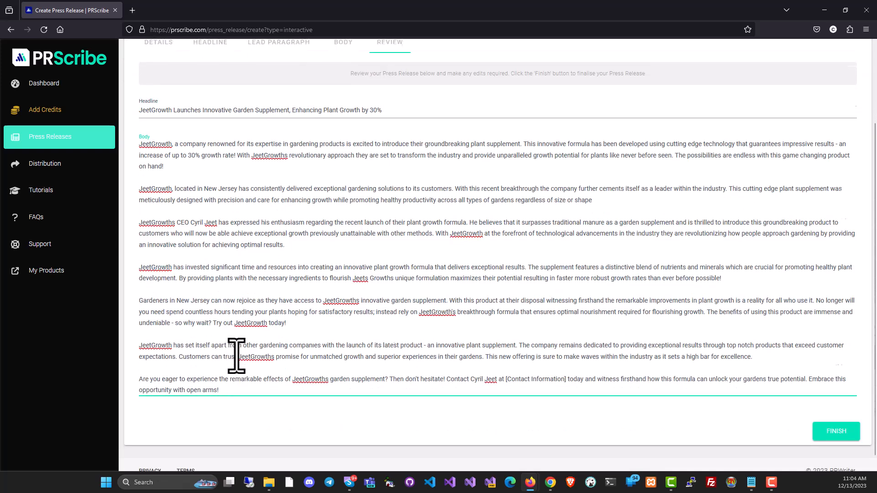
{"action": "scroll", "scroll_direction": "up", "scroll_amount": 3}
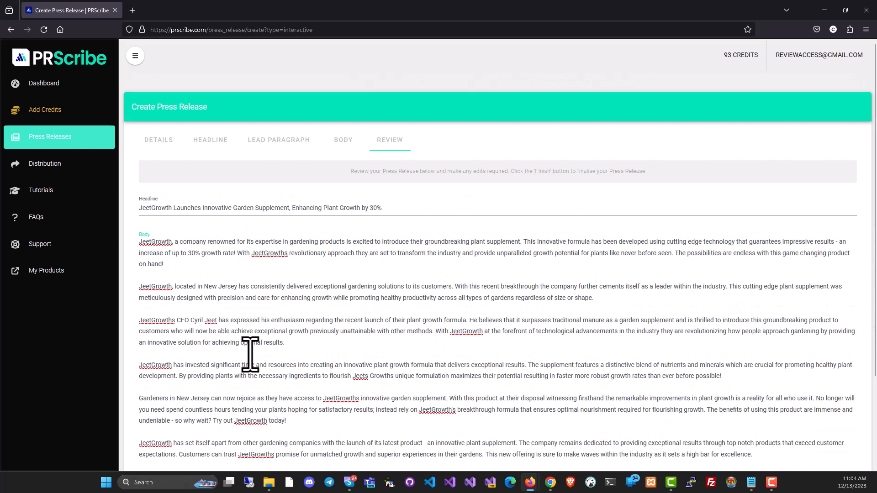
{"action": "scroll", "scroll_direction": "down", "scroll_amount": 3}
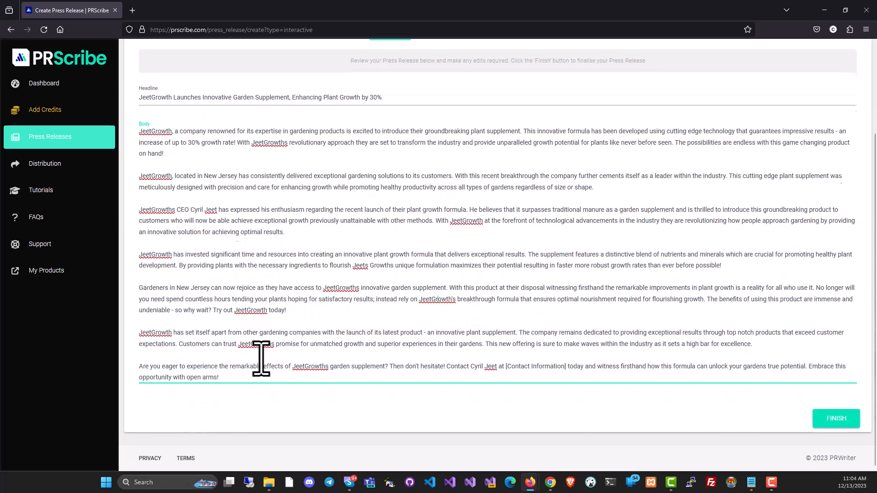
{"action": "scroll", "scroll_direction": "up", "scroll_amount": 3}
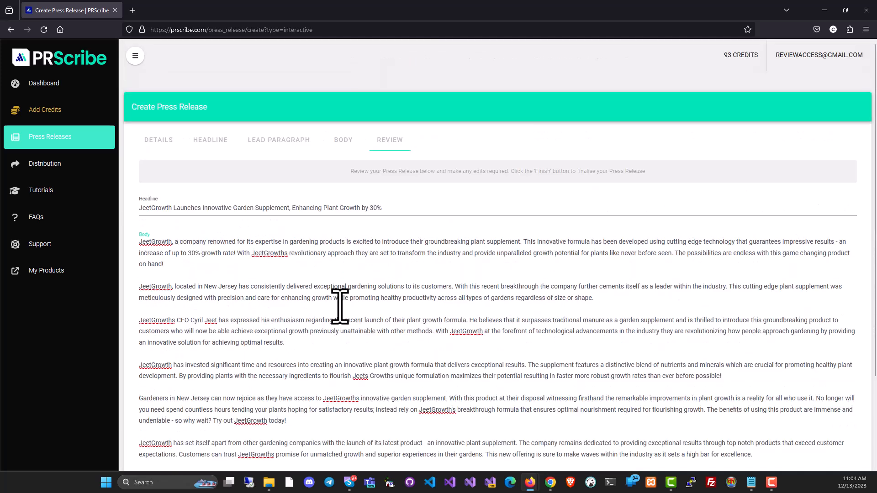
{"action": "scroll", "scroll_direction": "down", "scroll_amount": 3}
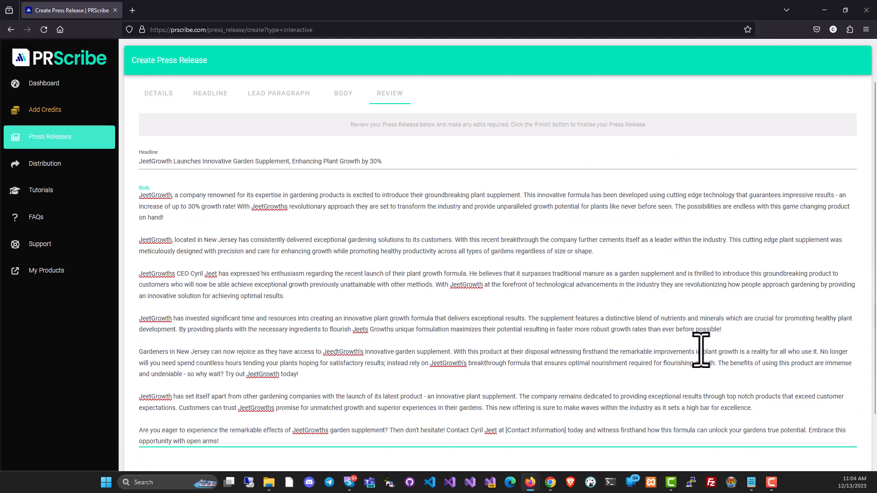
{"action": "scroll", "scroll_direction": "down", "scroll_amount": 3}
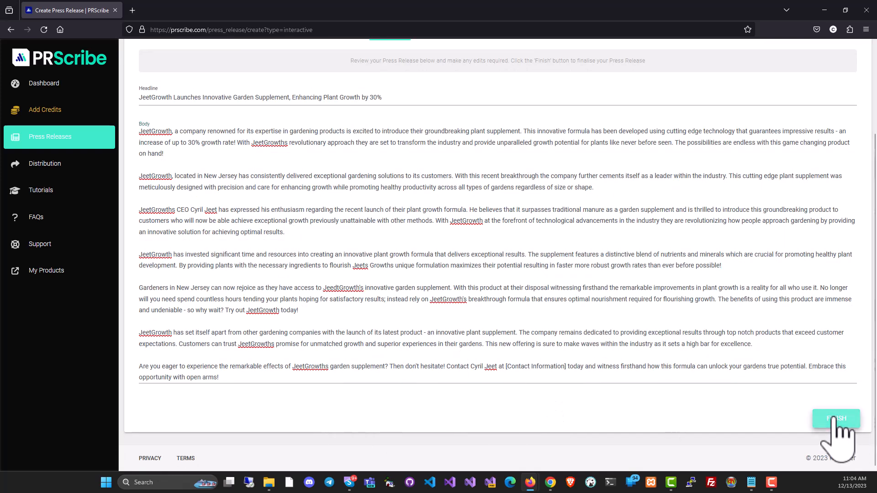
{"action": "left_click", "coordinate": [836, 418]}
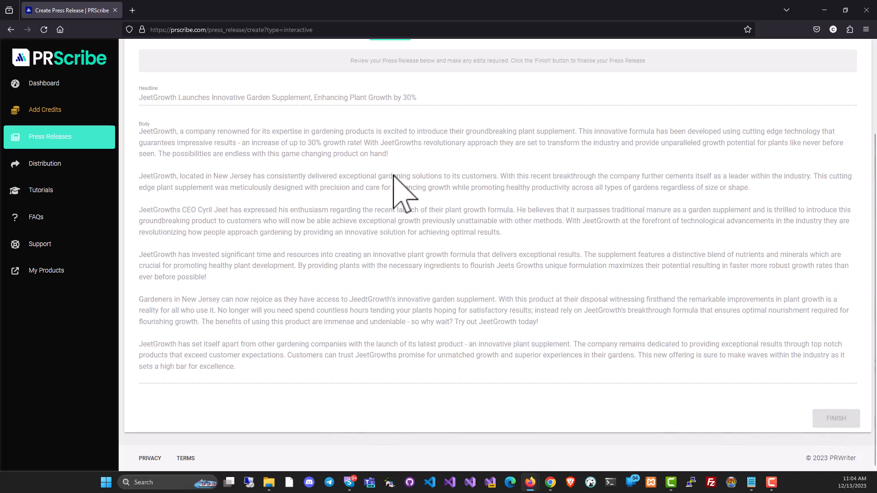
{"action": "left_click", "coordinate": [835, 418]}
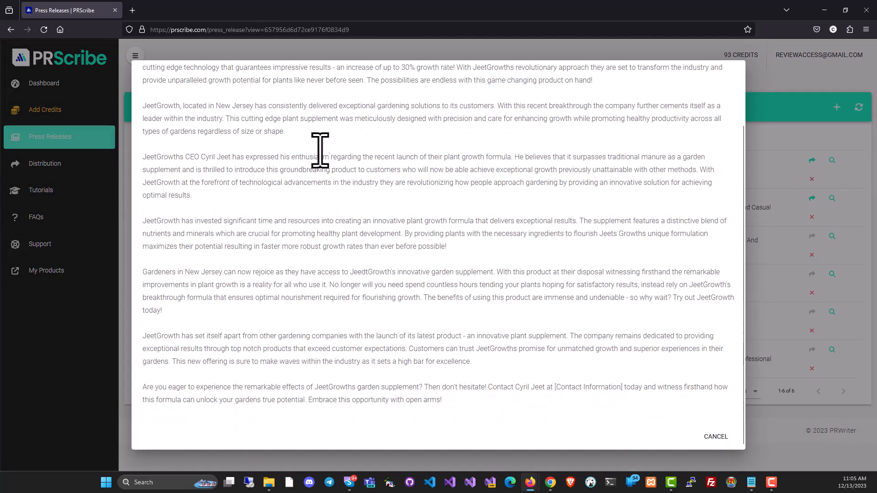
Close the View Press Release dialog, returning to the list now showing six releases.
{"action": "scroll", "scroll_direction": "up", "scroll_amount": 3}
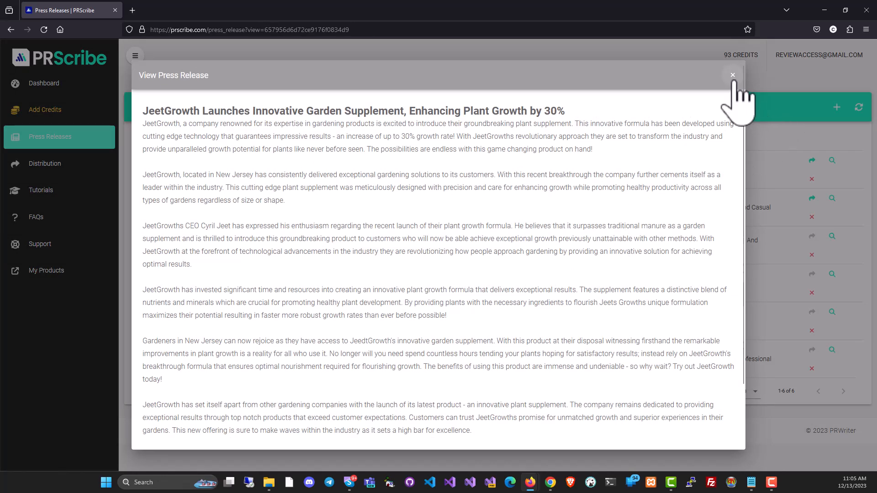
{"action": "left_click", "coordinate": [733, 75]}
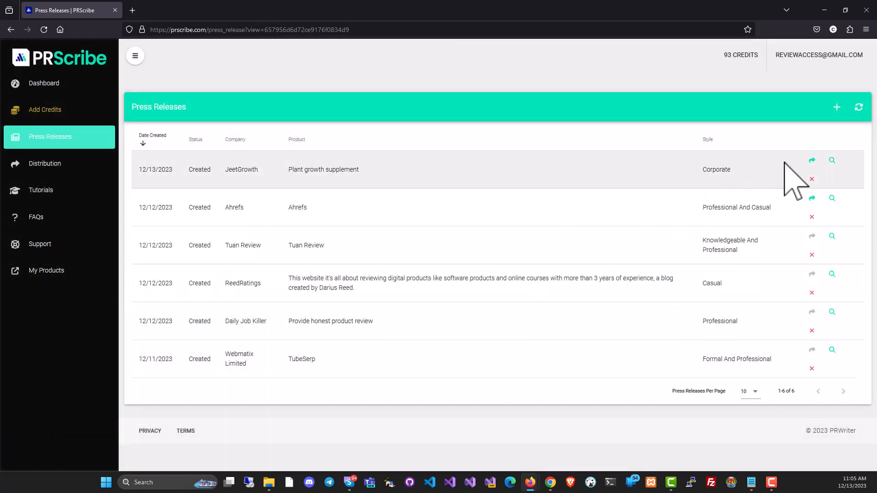
{"action": "mouse_move", "coordinate": [306, 232]}
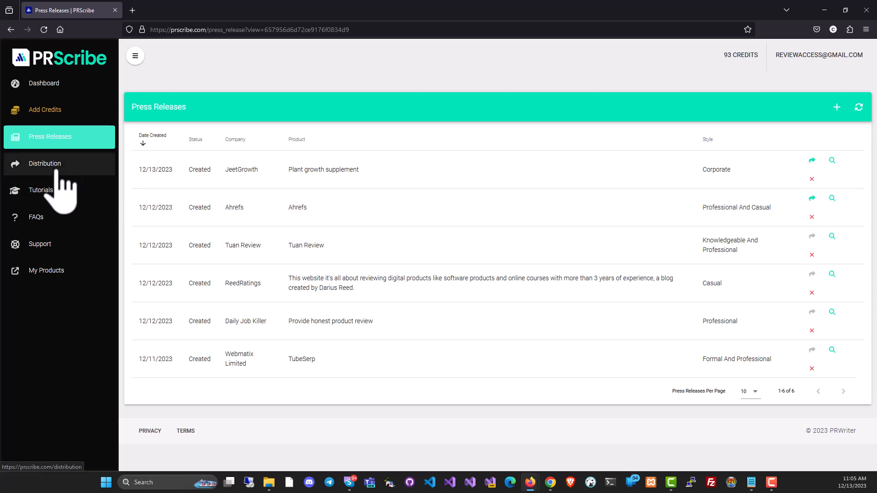
{"action": "left_click", "coordinate": [43, 164]}
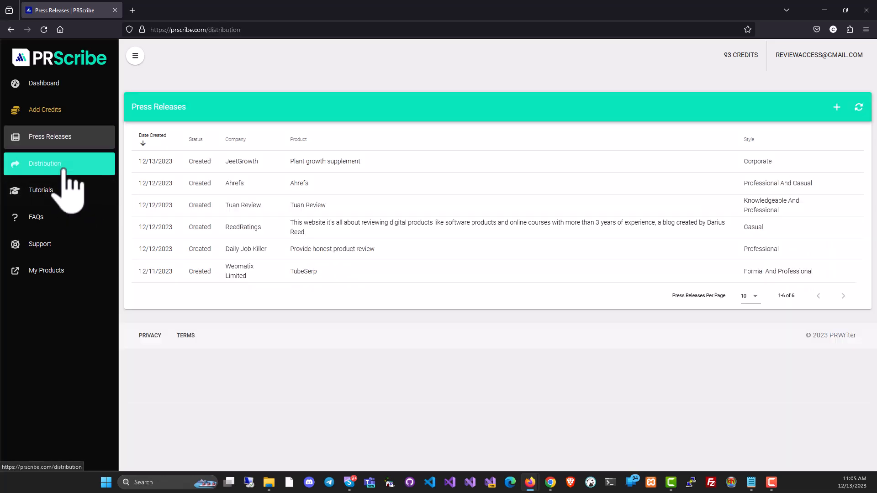
{"action": "left_click", "coordinate": [45, 163]}
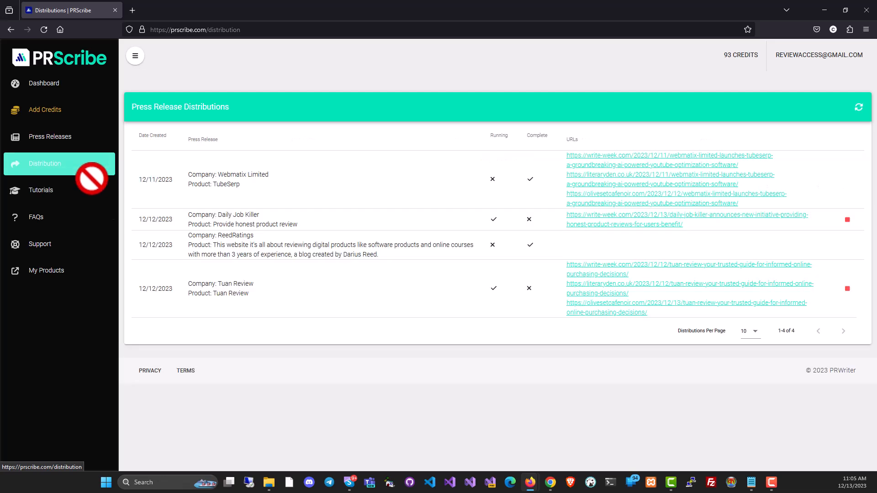
{"action": "mouse_move", "coordinate": [526, 358]}
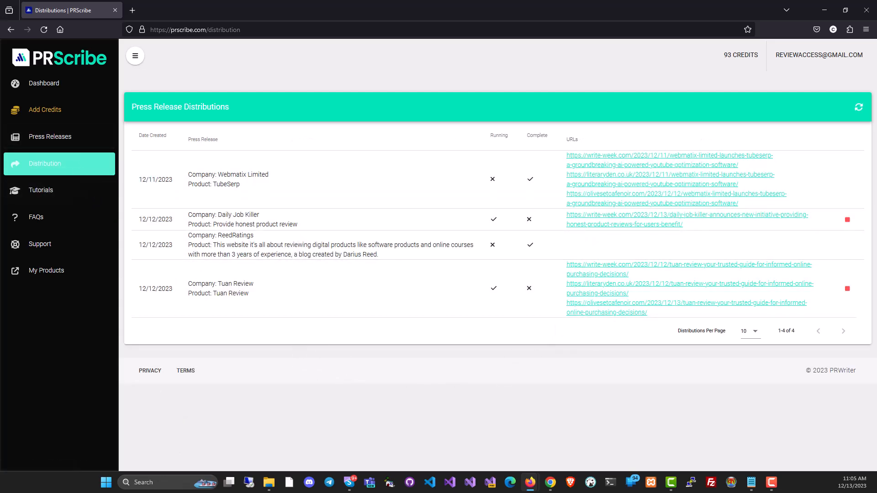
{"action": "left_click", "coordinate": [49, 136]}
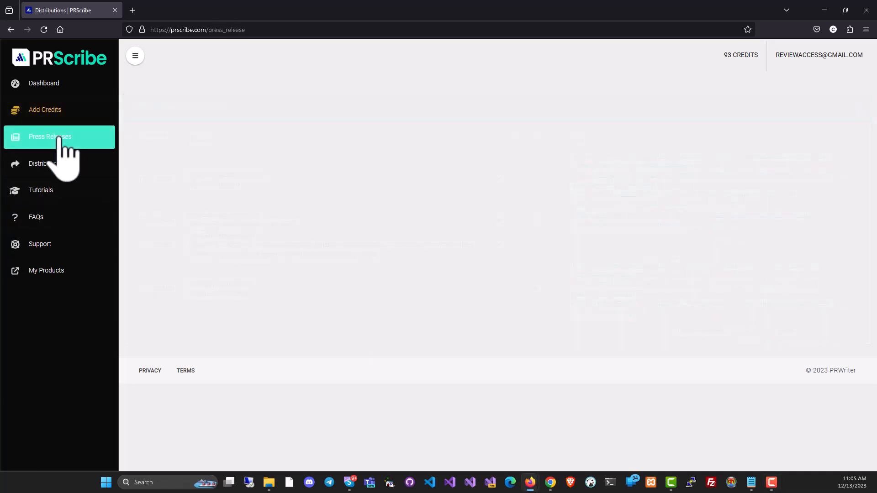
{"action": "left_click", "coordinate": [50, 136]}
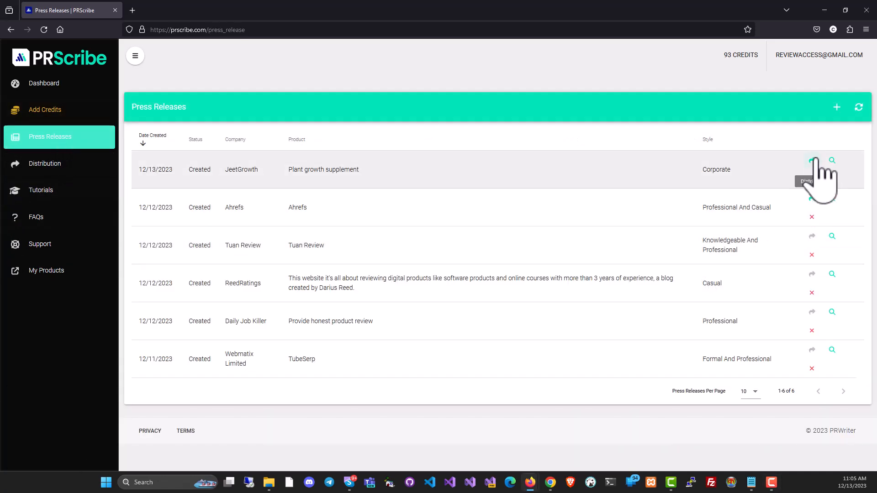
{"action": "left_click", "coordinate": [811, 161]}
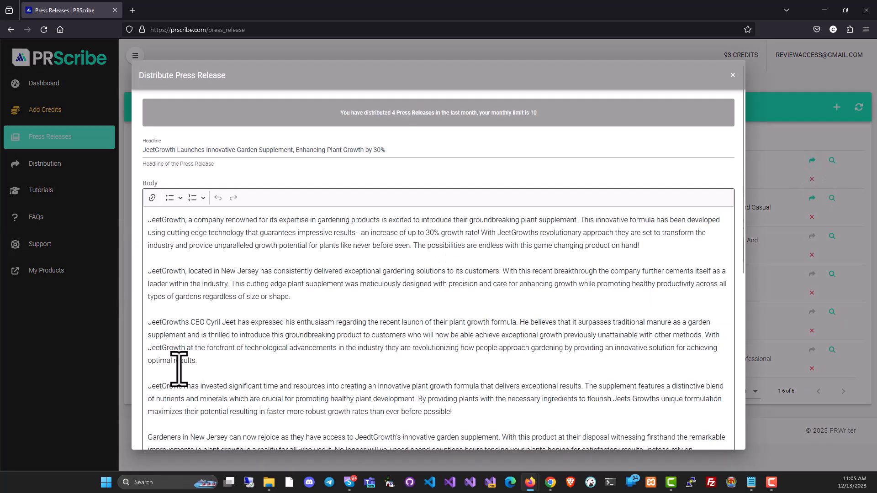
{"action": "scroll", "scroll_direction": "down", "scroll_amount": 3}
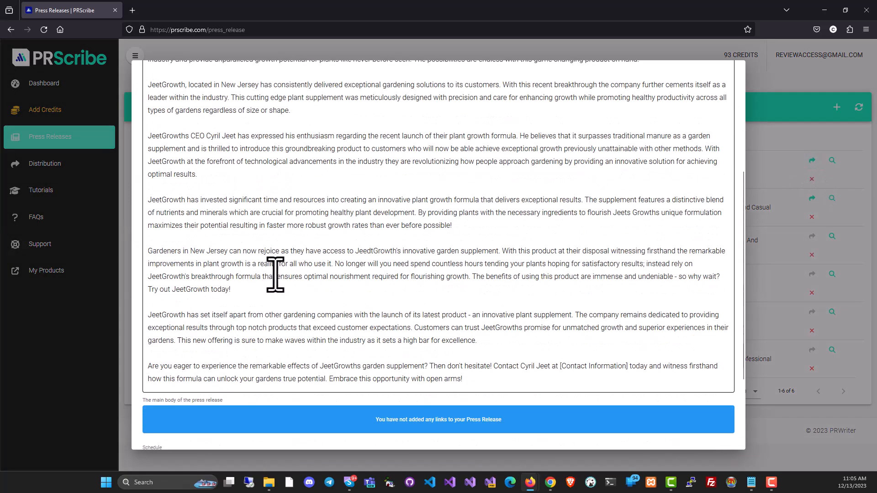
{"action": "mouse_move", "coordinate": [299, 296]}
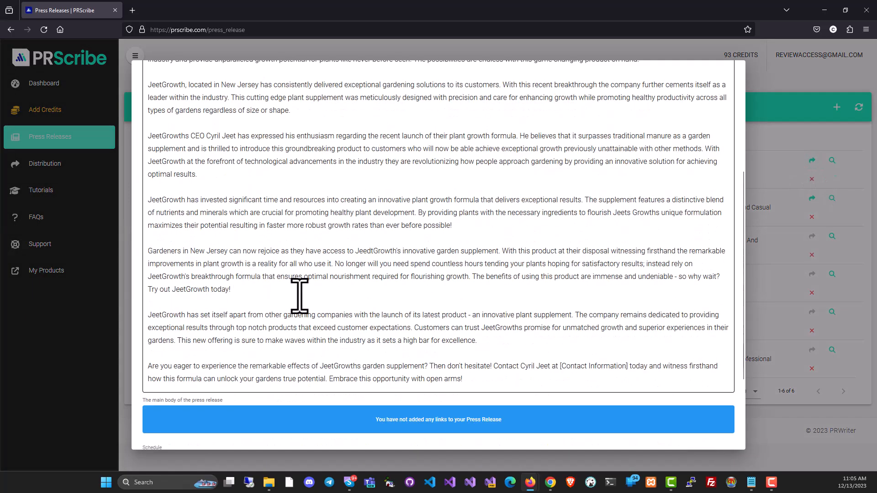
{"action": "mouse_move", "coordinate": [263, 321]}
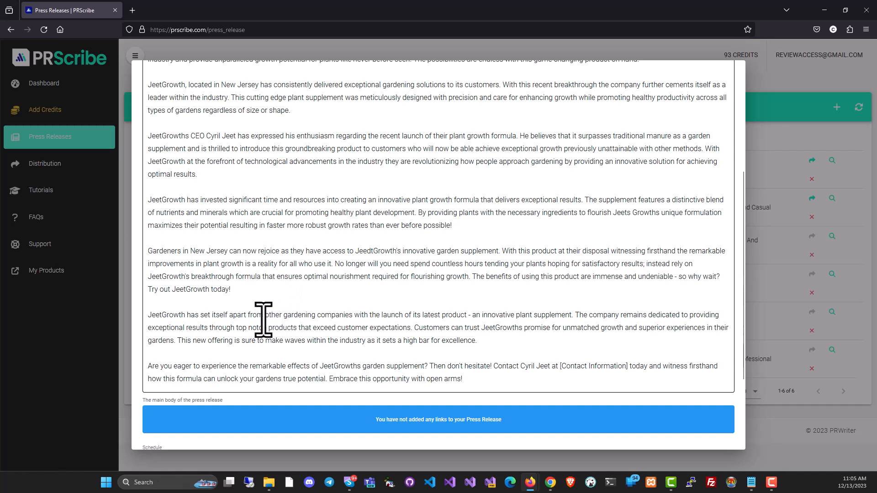
{"action": "double_click", "coordinate": [300, 314]}
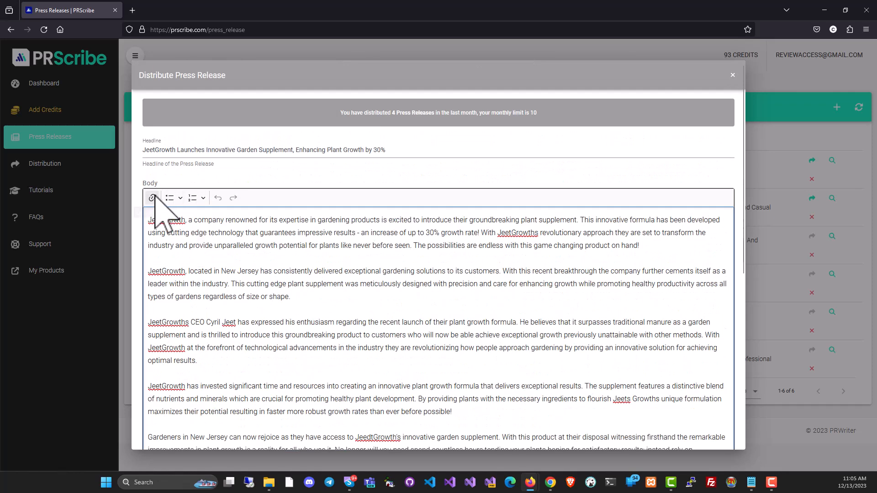
{"action": "left_click", "coordinate": [152, 197]}
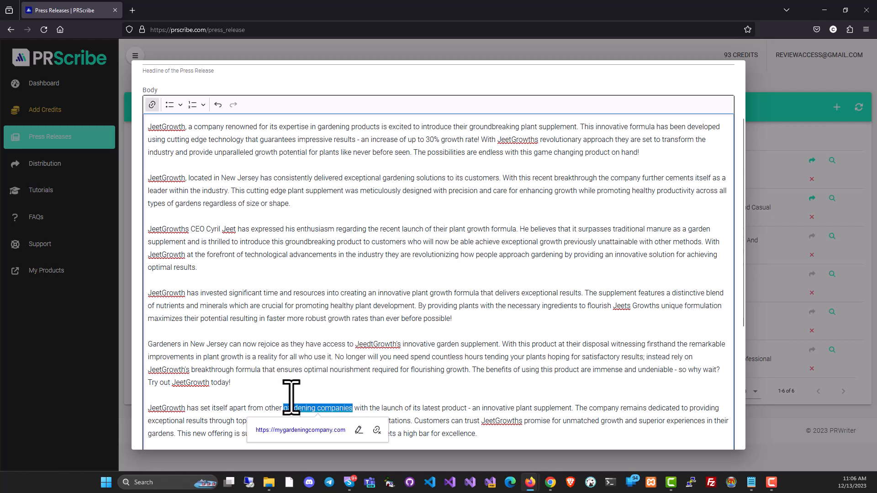
Scroll to the distribution settings for a 5-day schedule across 10 sites.
{"action": "scroll", "scroll_direction": "down", "scroll_amount": 3}
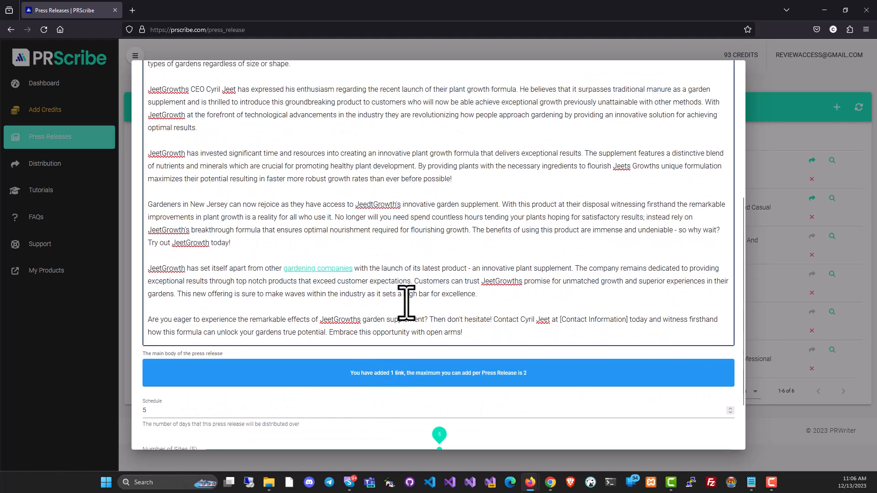
{"action": "mouse_move", "coordinate": [402, 113]}
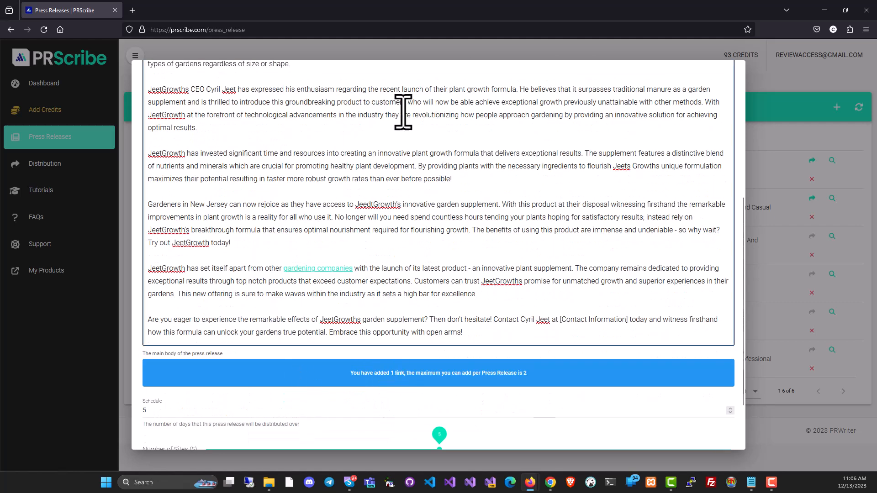
{"action": "scroll", "scroll_direction": "down", "scroll_amount": 3}
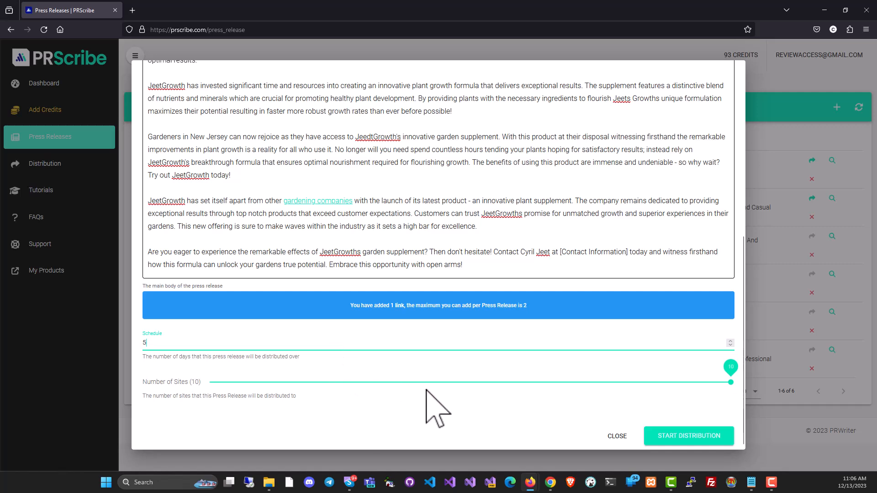
{"action": "mouse_move", "coordinate": [731, 392]}
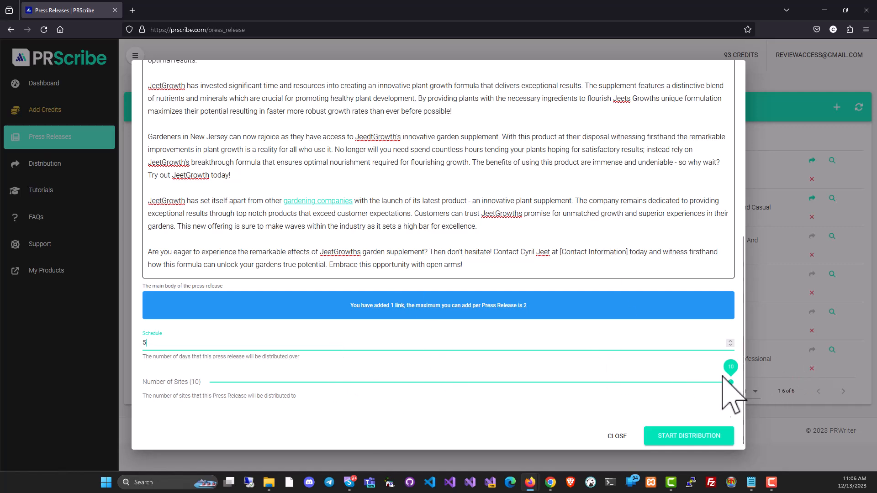
{"action": "mouse_move", "coordinate": [724, 397]}
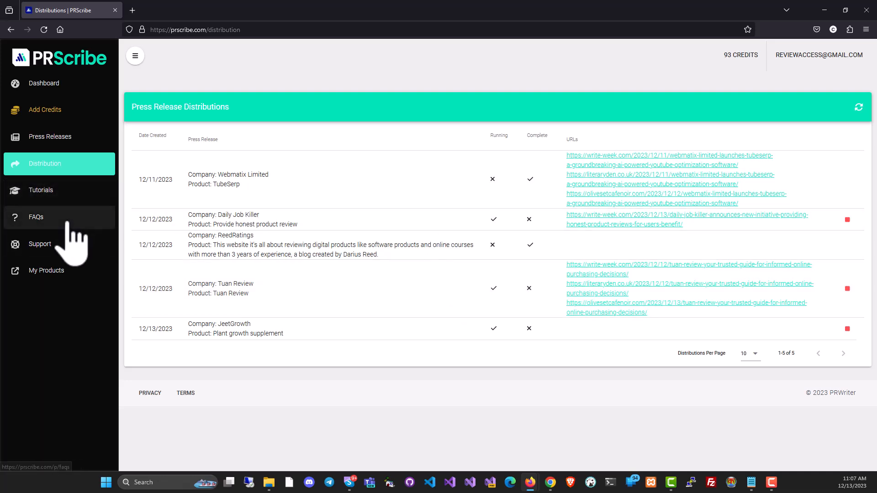
{"action": "mouse_move", "coordinate": [43, 83]}
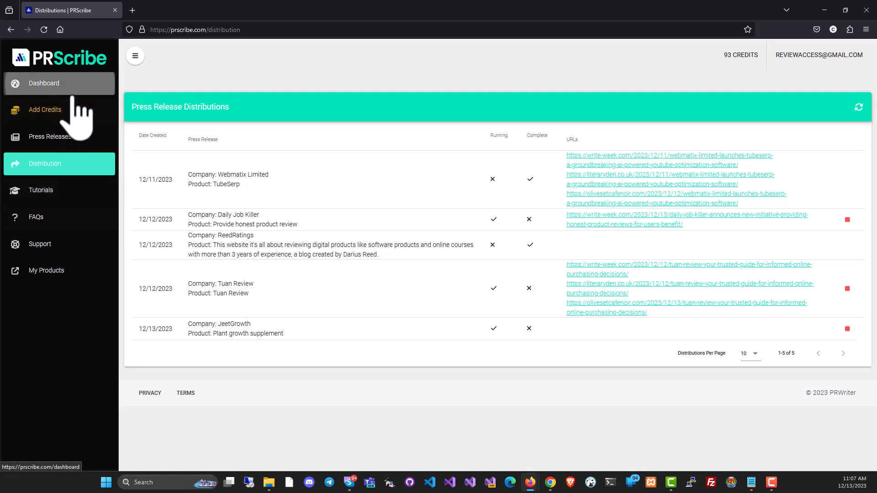
Return to the PRScribe dashboard with JeetGrowth now listed as a running distribution.
{"action": "left_click", "coordinate": [44, 83]}
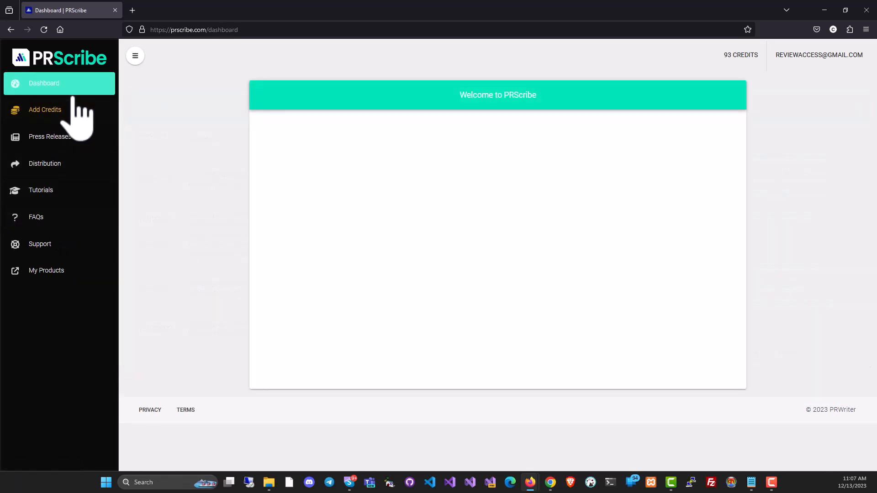